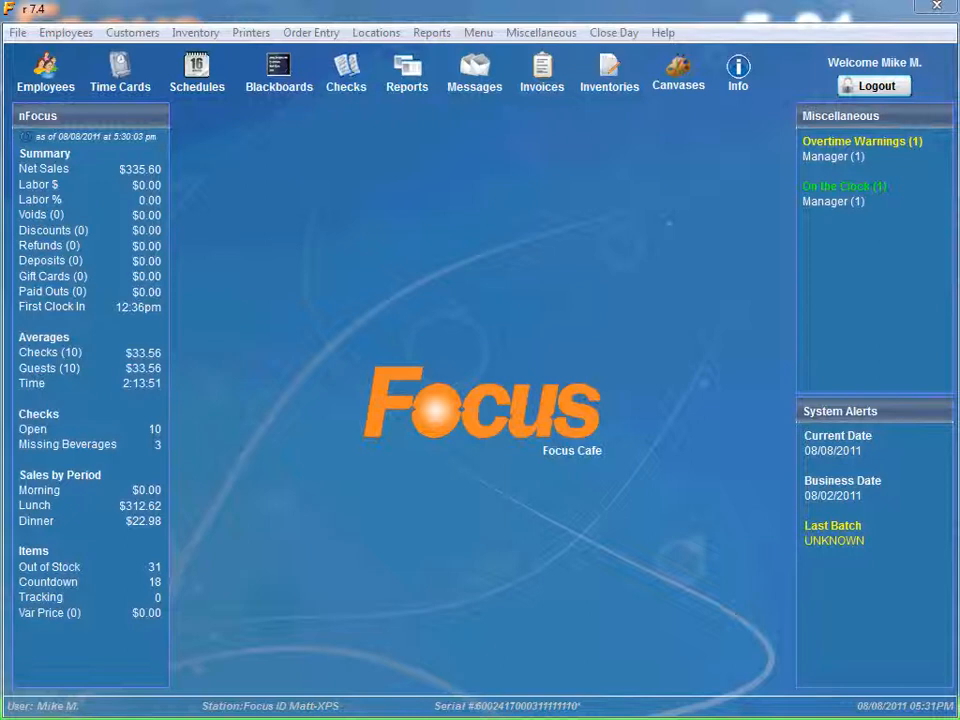
mouse_move(523, 216)
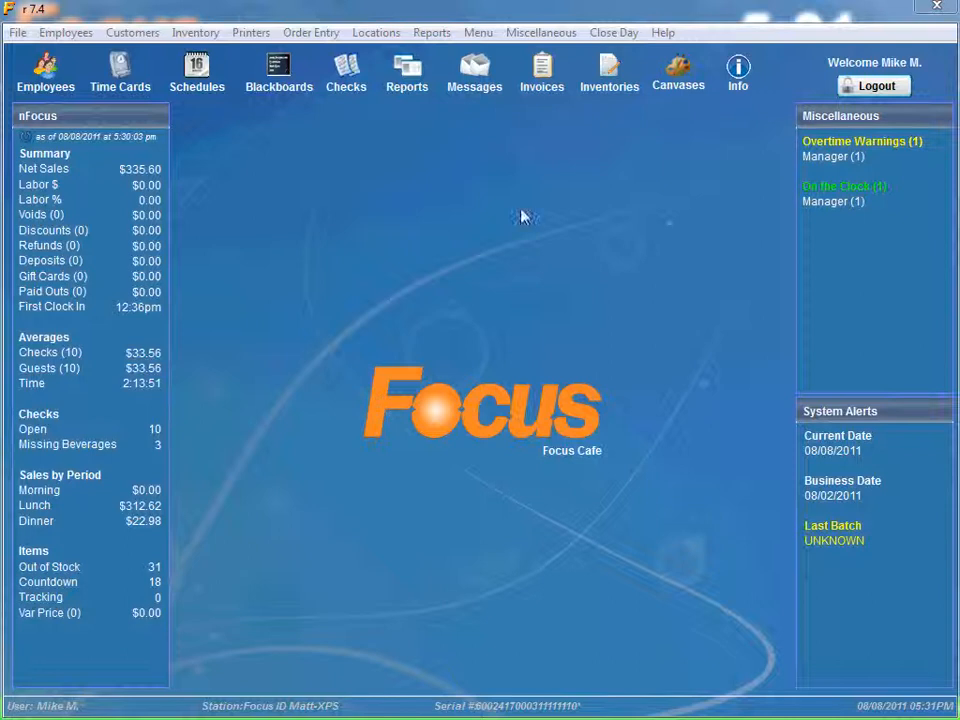
Open General settings from the Miscellaneous menu to reach close-day and accounting options
left_click(541, 32)
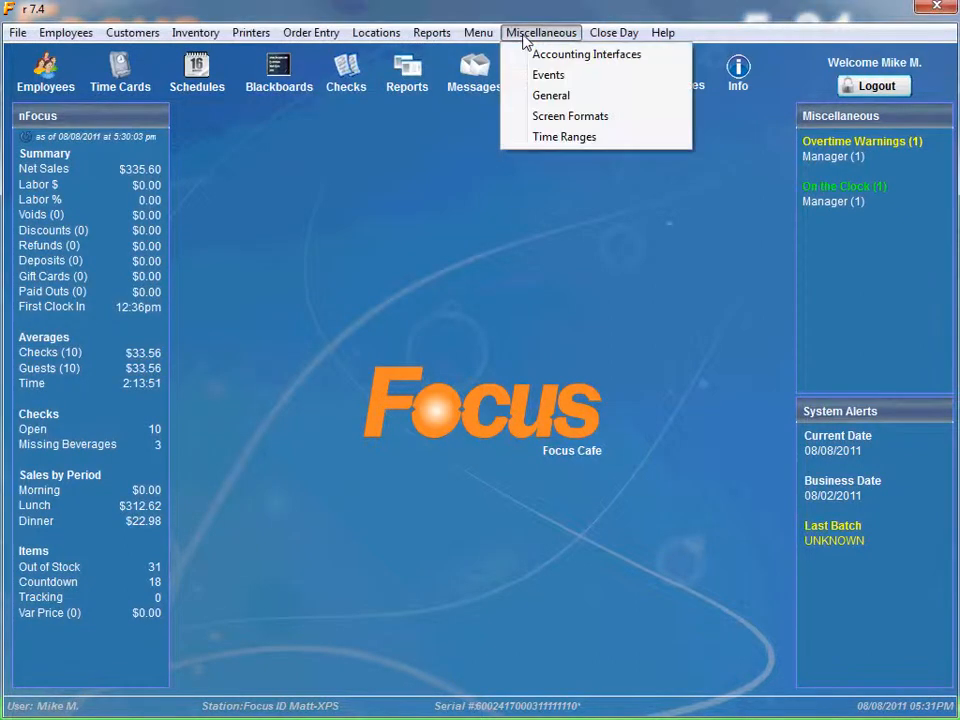
left_click(541, 32)
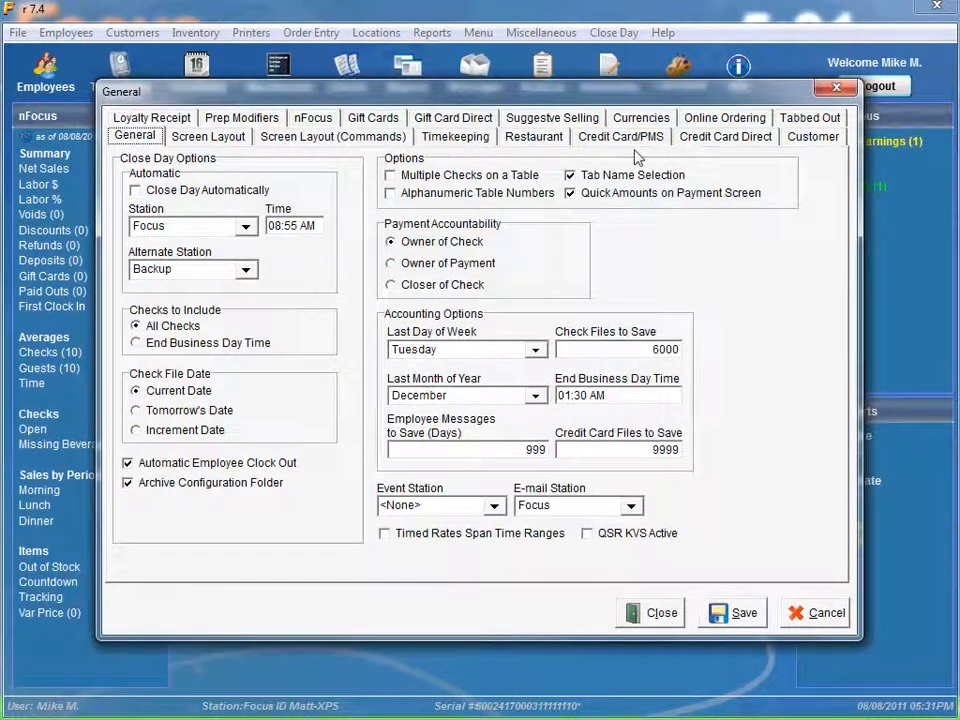
Show the Suggestive Selling tab and preview rule 1's Requirements filters without changing them
left_click(552, 136)
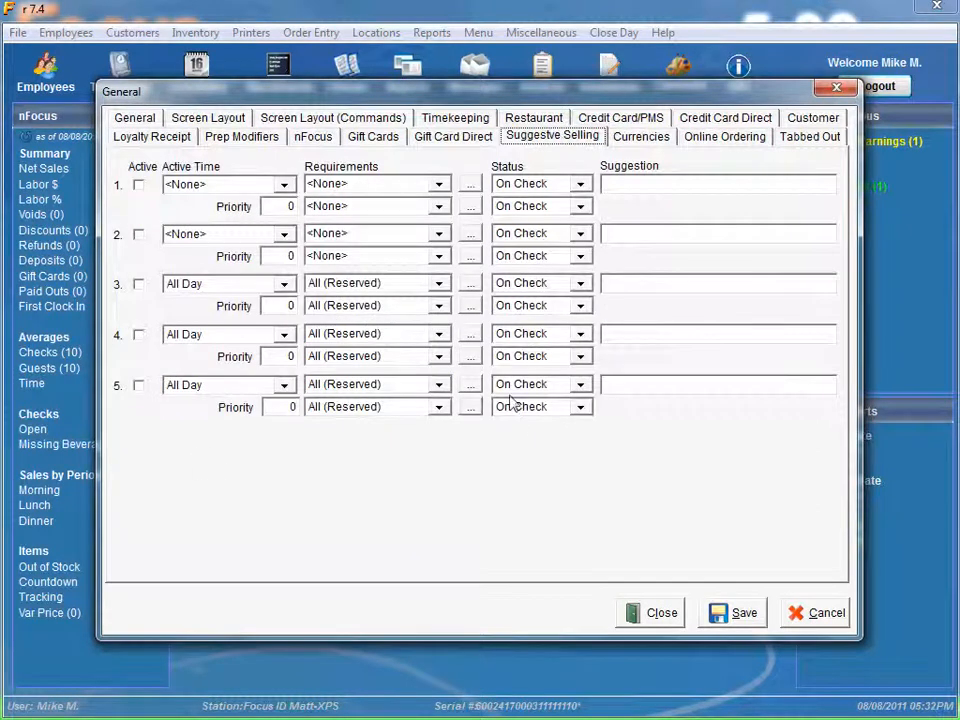
mouse_move(113, 217)
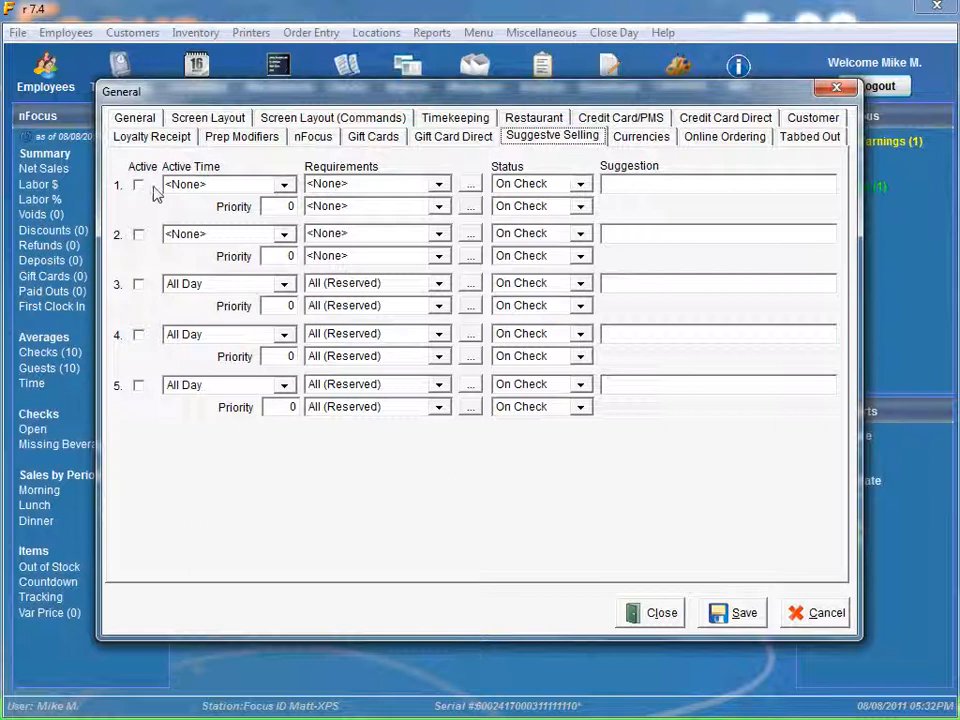
mouse_move(200, 190)
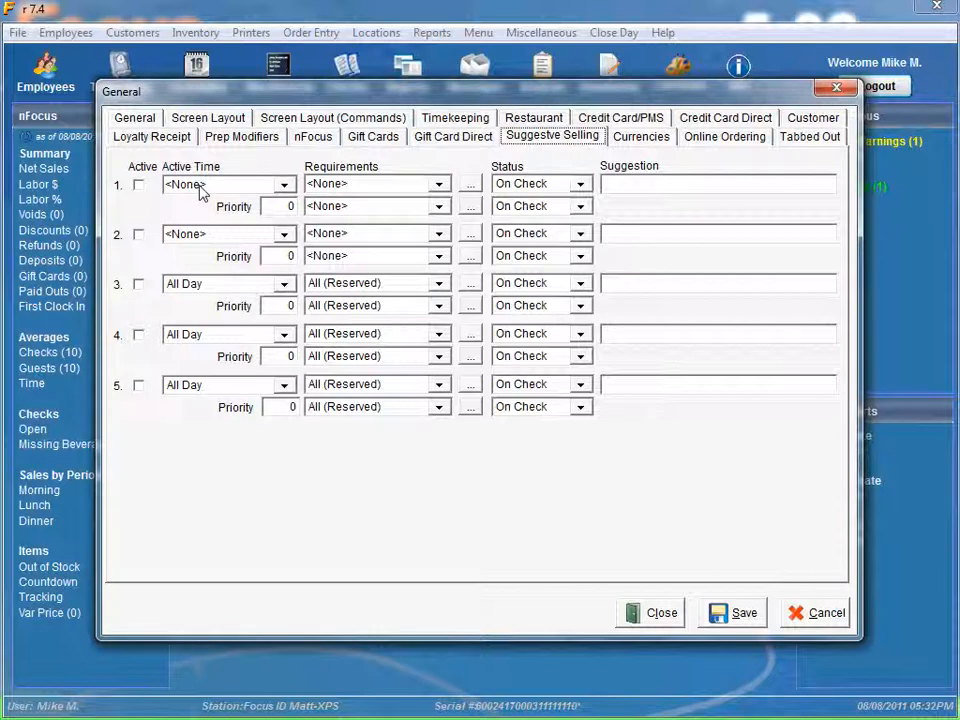
mouse_move(238, 183)
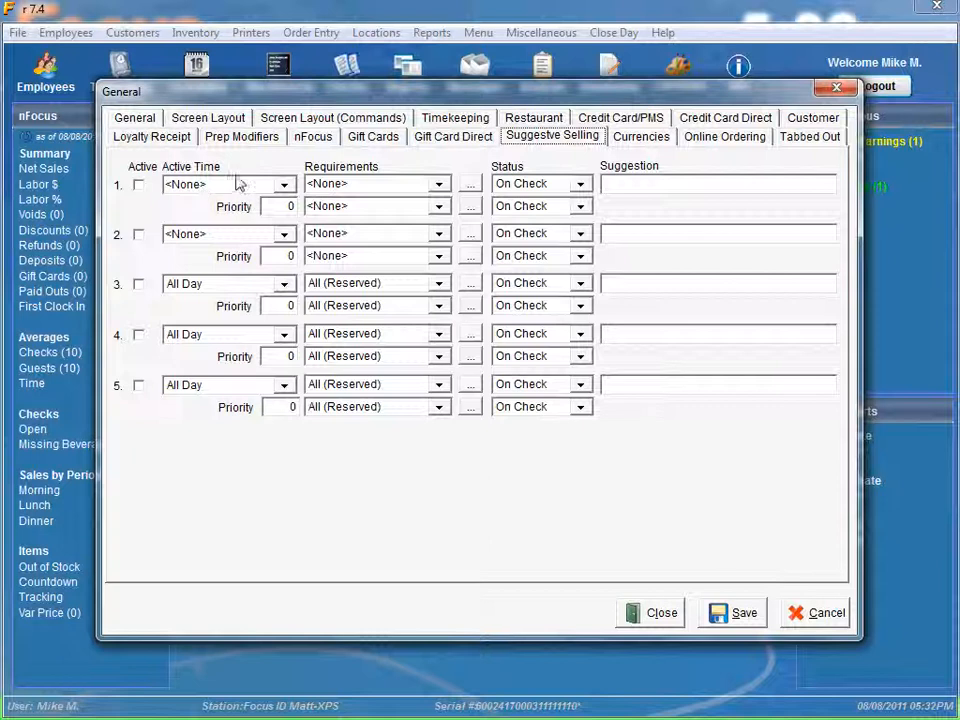
mouse_move(232, 210)
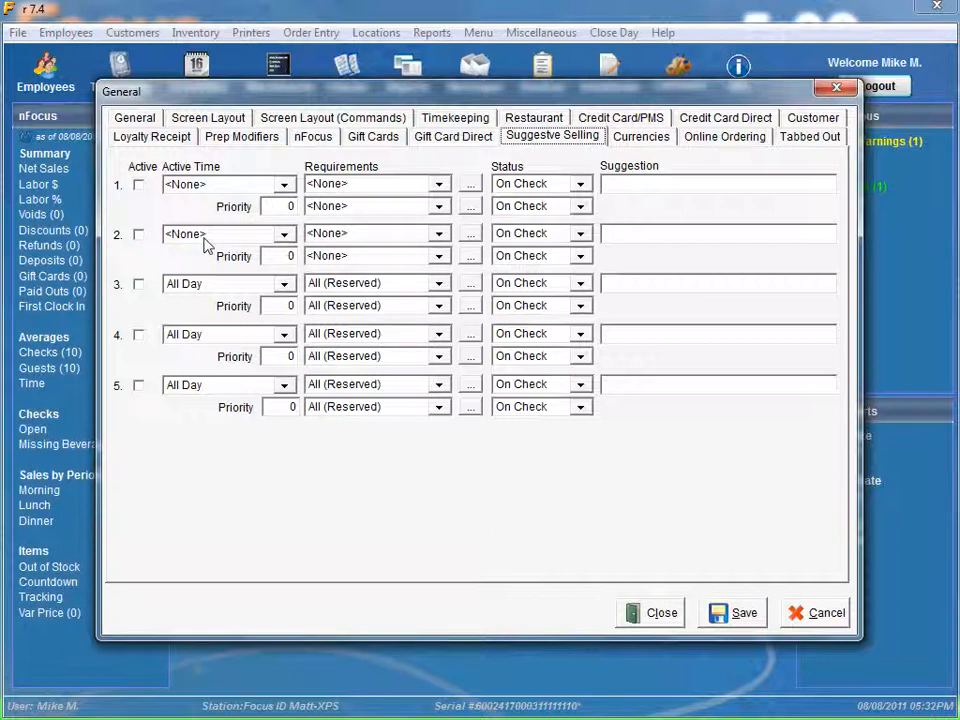
mouse_move(327, 266)
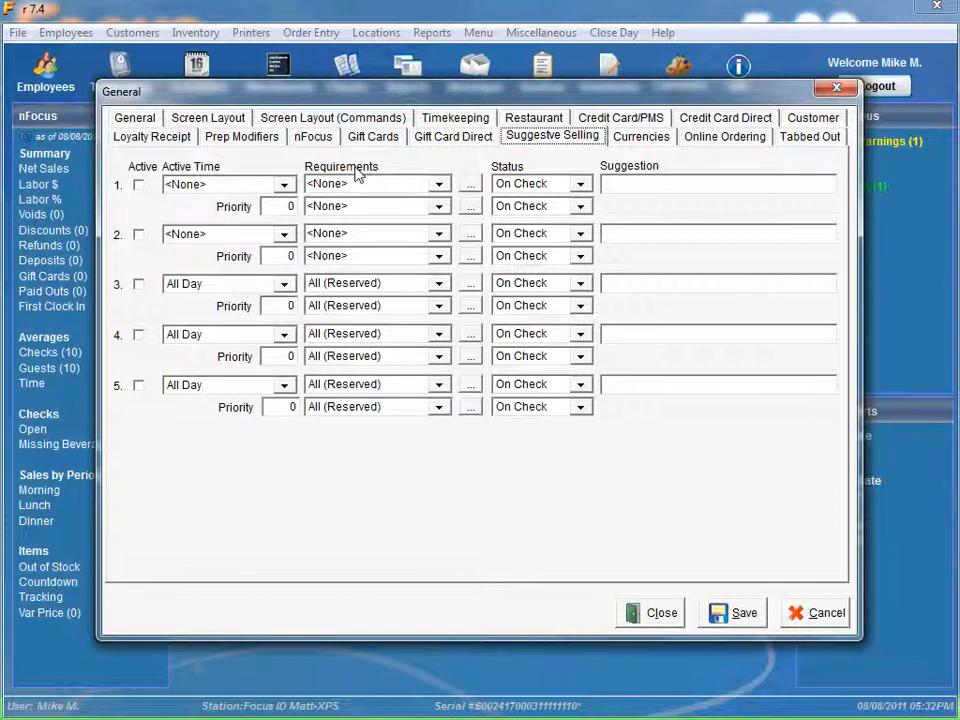
mouse_move(517, 183)
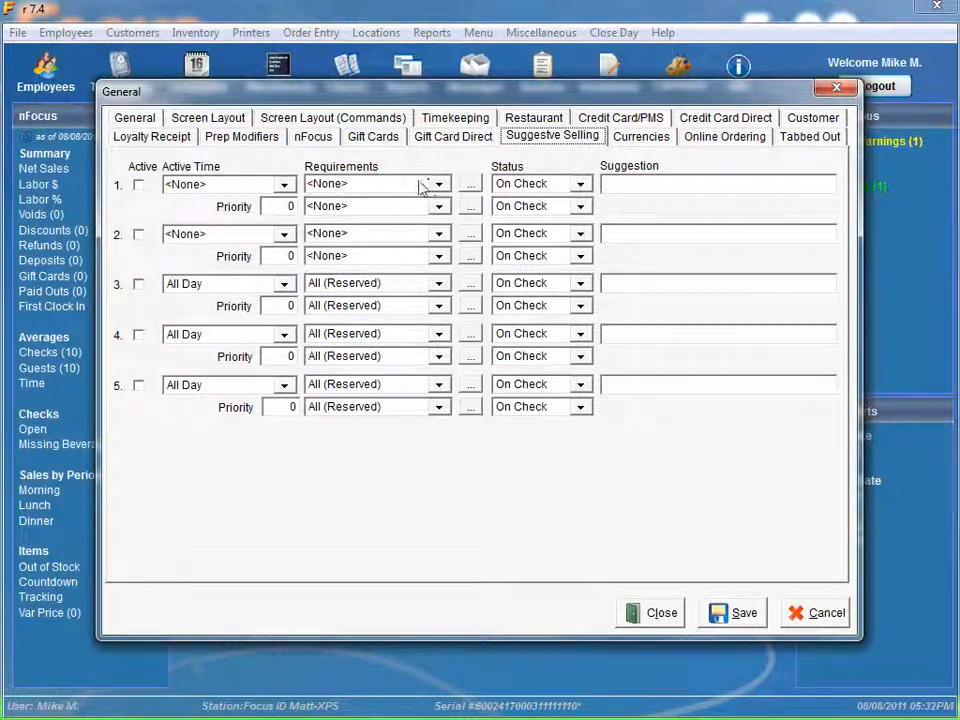
left_click(438, 184)
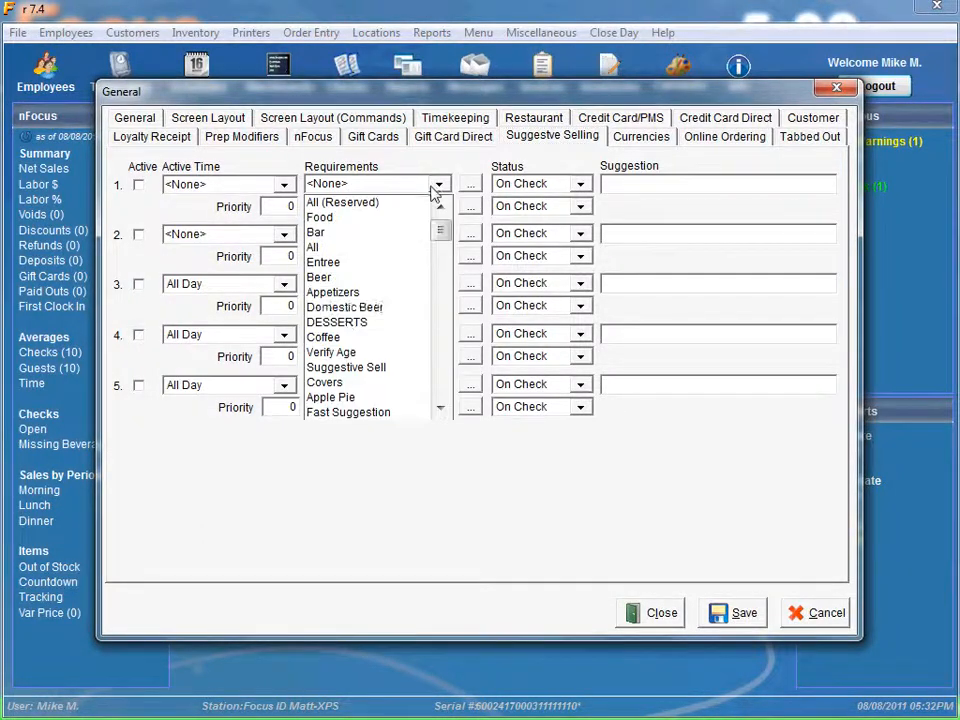
mouse_move(331, 352)
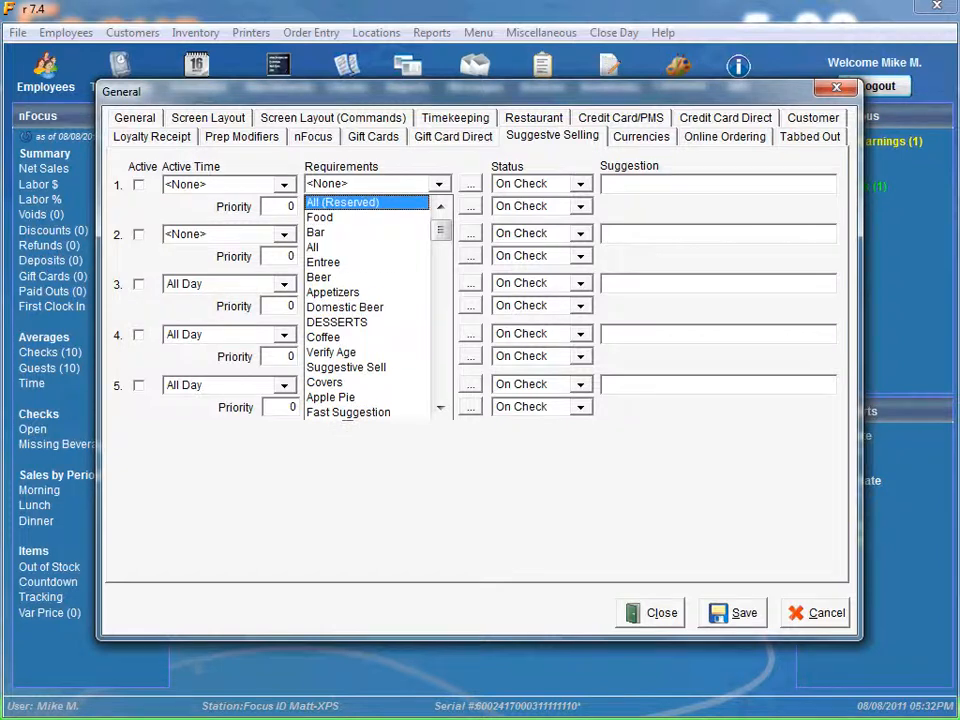
left_click(342, 202)
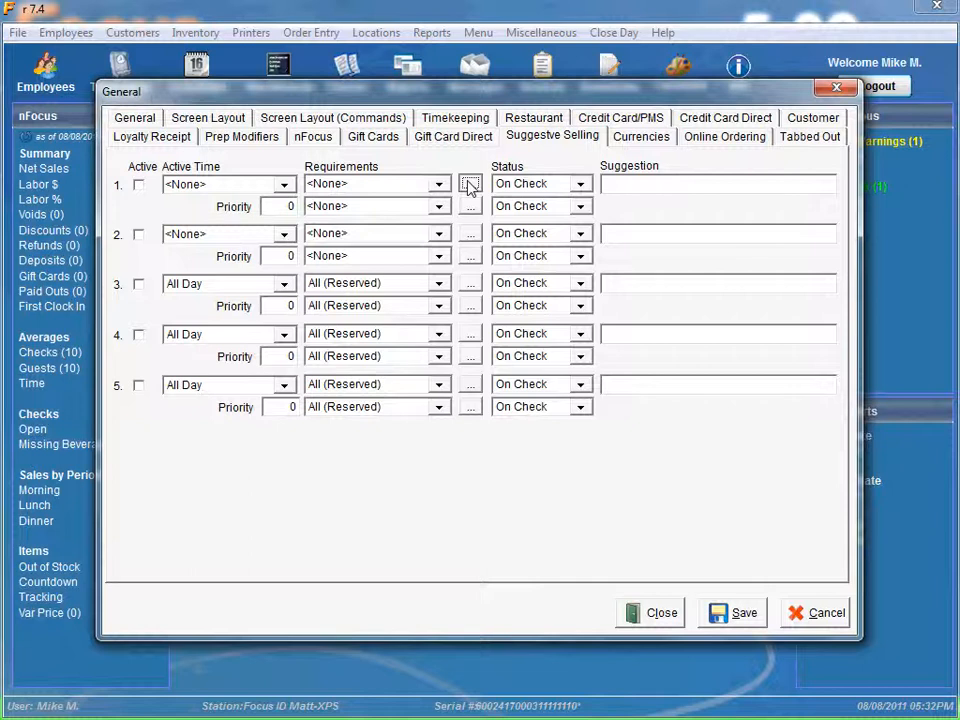
left_click(470, 184)
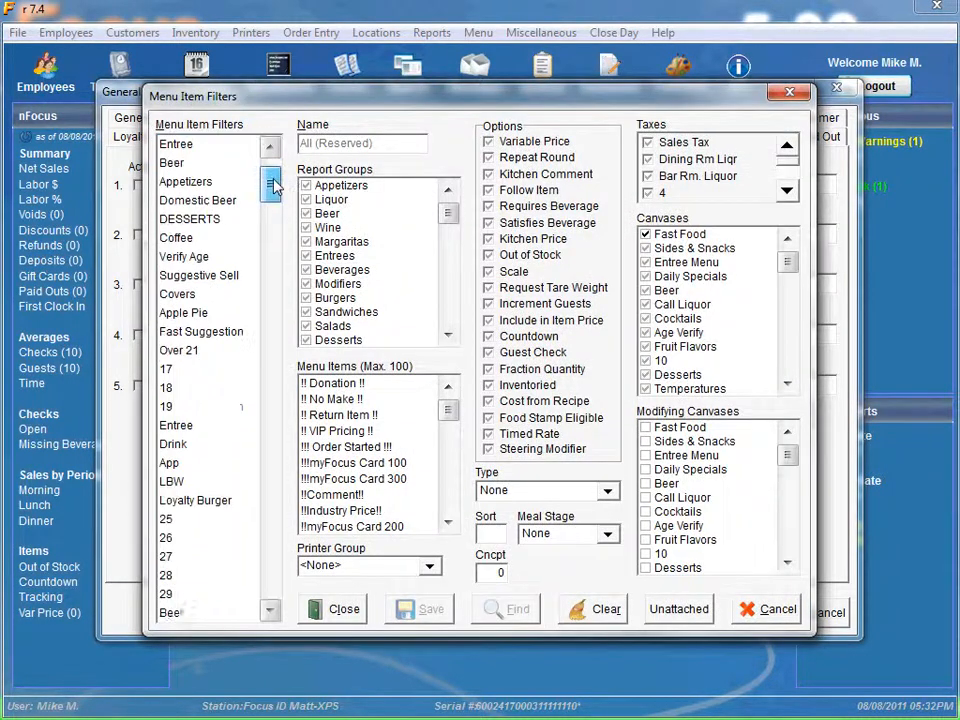
left_click(270, 180)
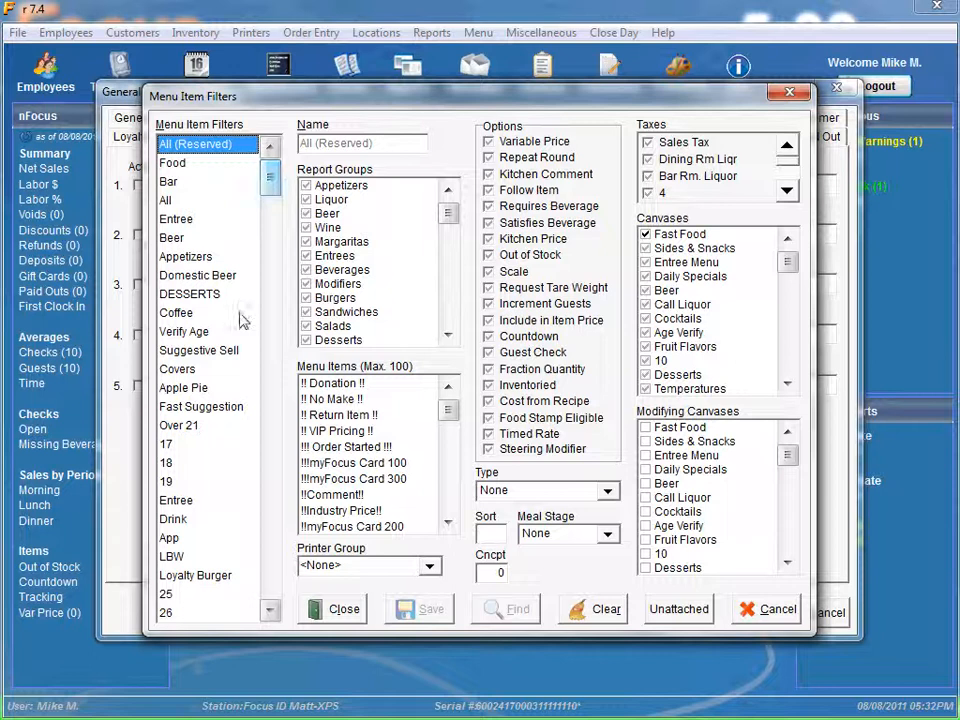
left_click(201, 406)
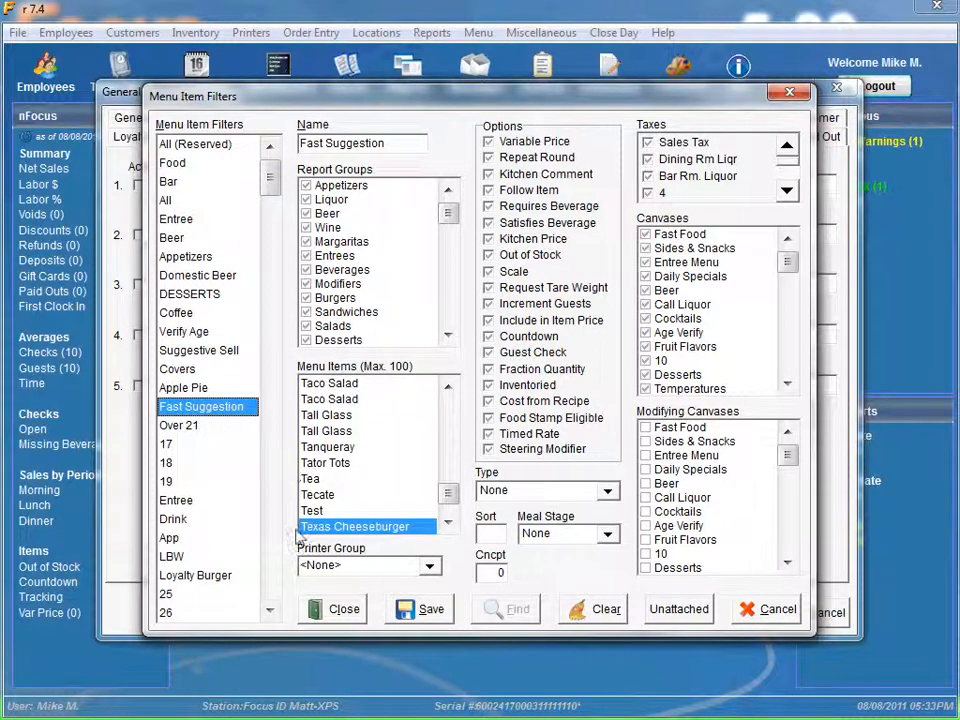
mouse_move(318, 534)
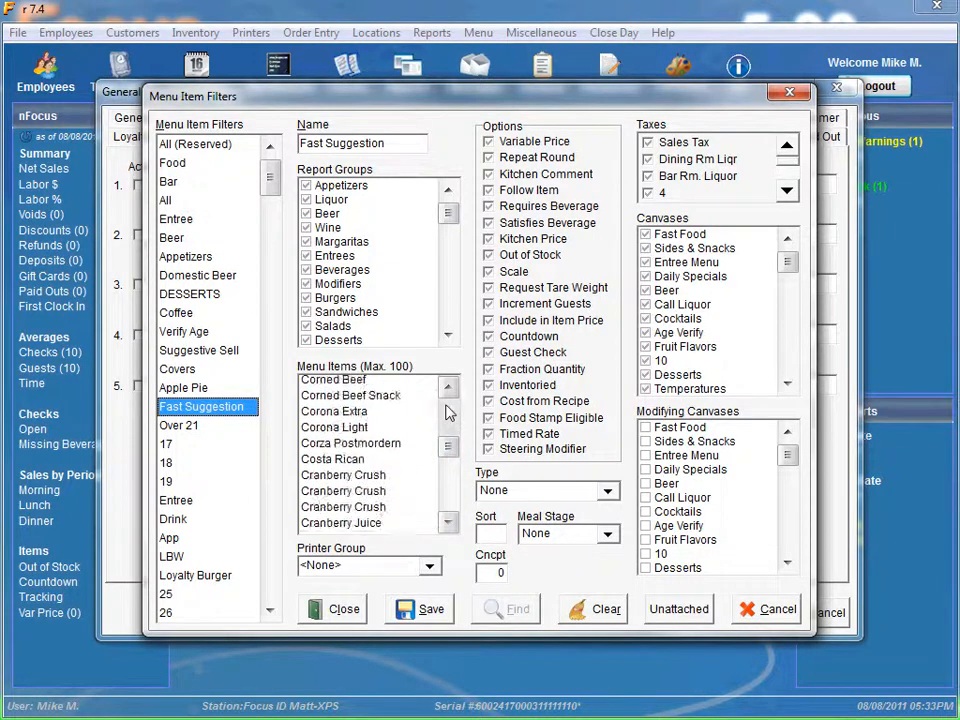
left_click(448, 386)
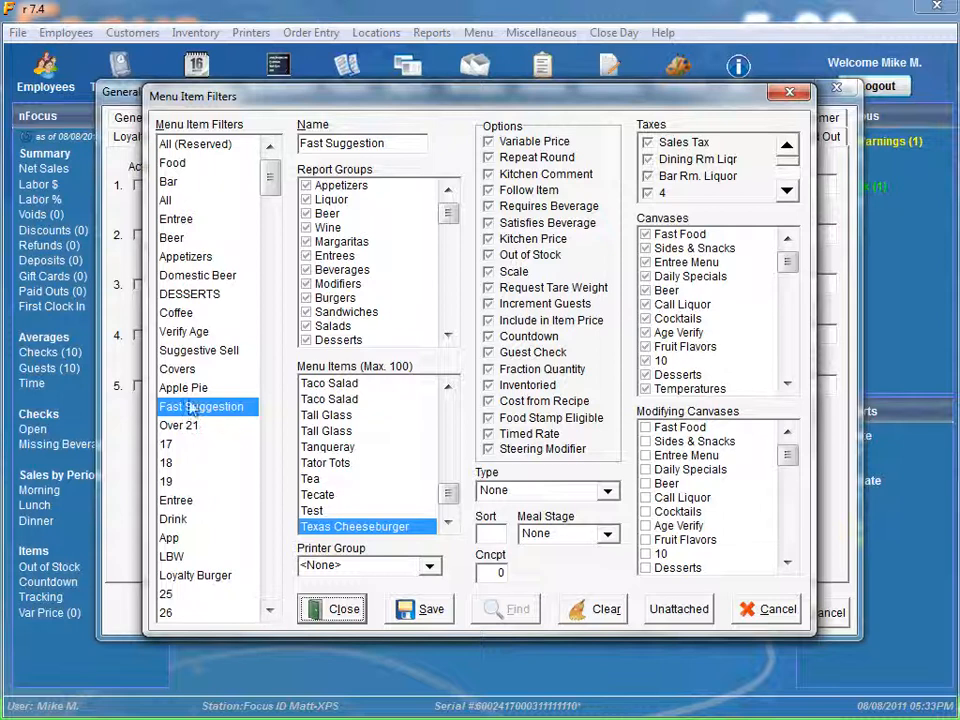
left_click(184, 387)
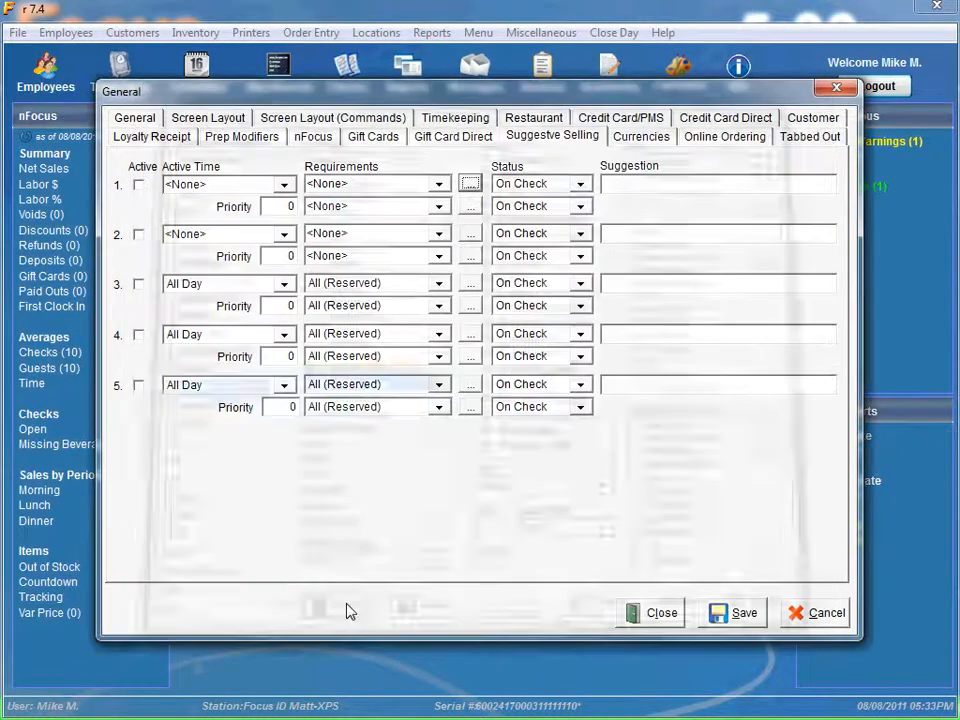
mouse_move(445, 428)
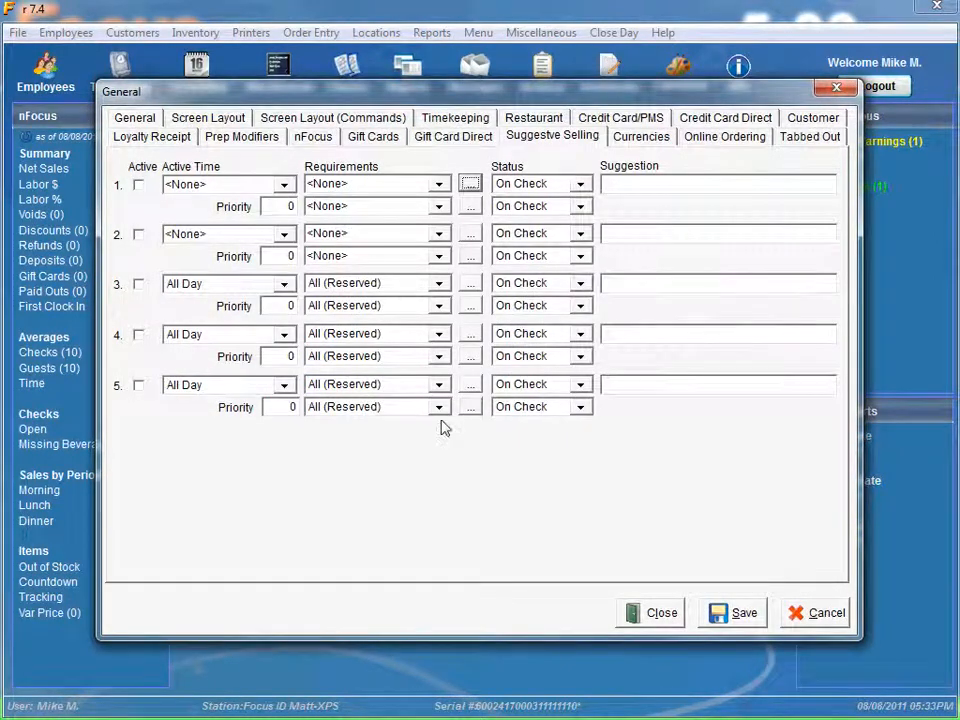
mouse_move(210, 175)
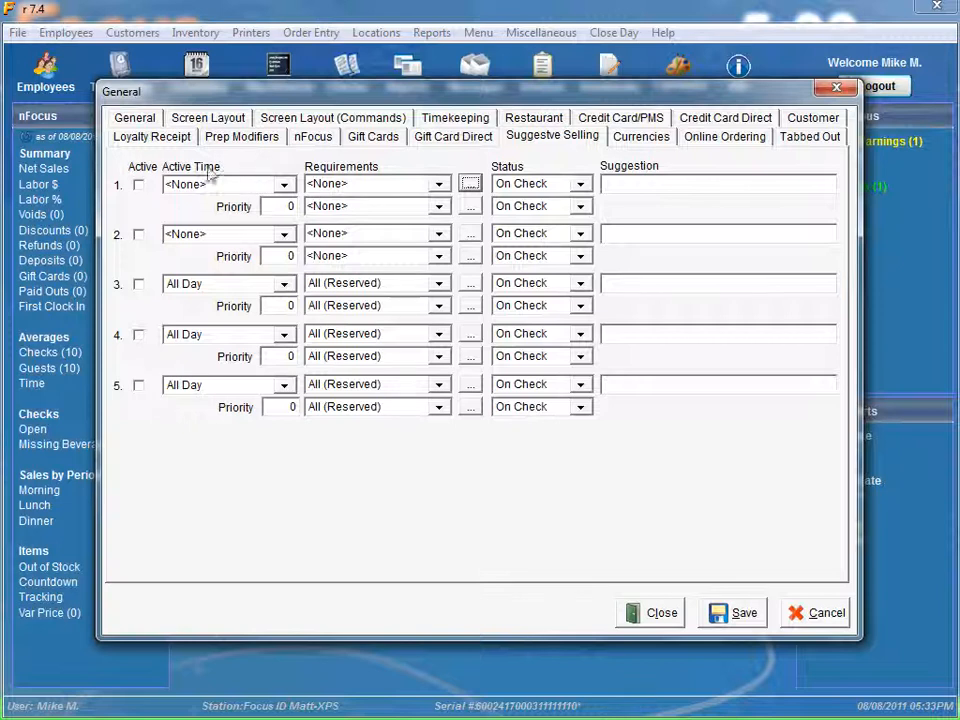
Activate rule 1 with Fast Suggestion and Apple Pie as its requirements
left_click(139, 184)
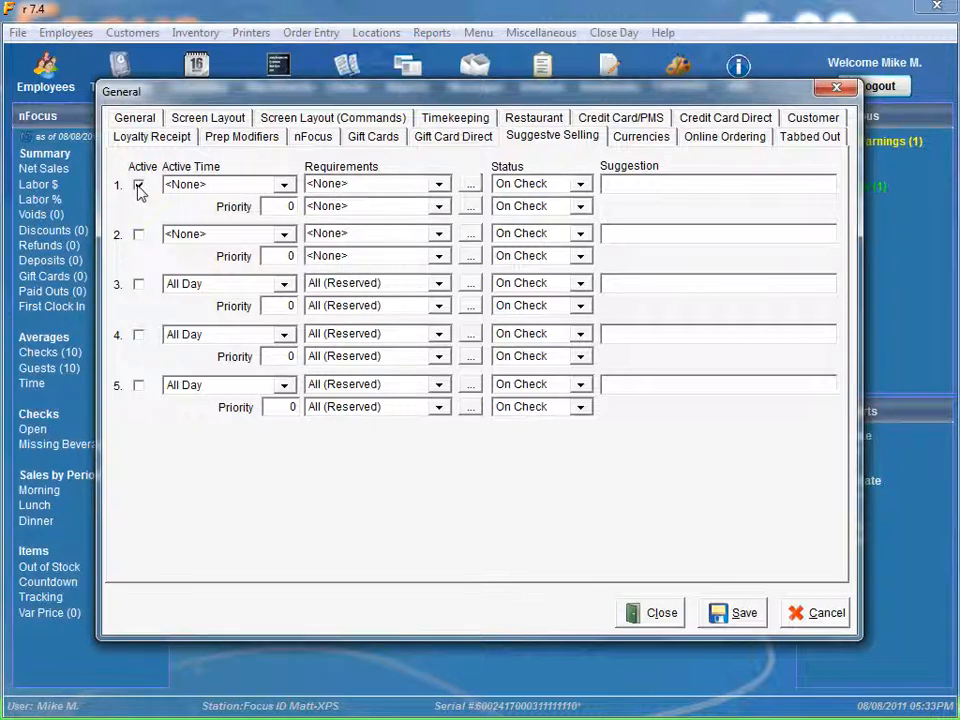
left_click(139, 184)
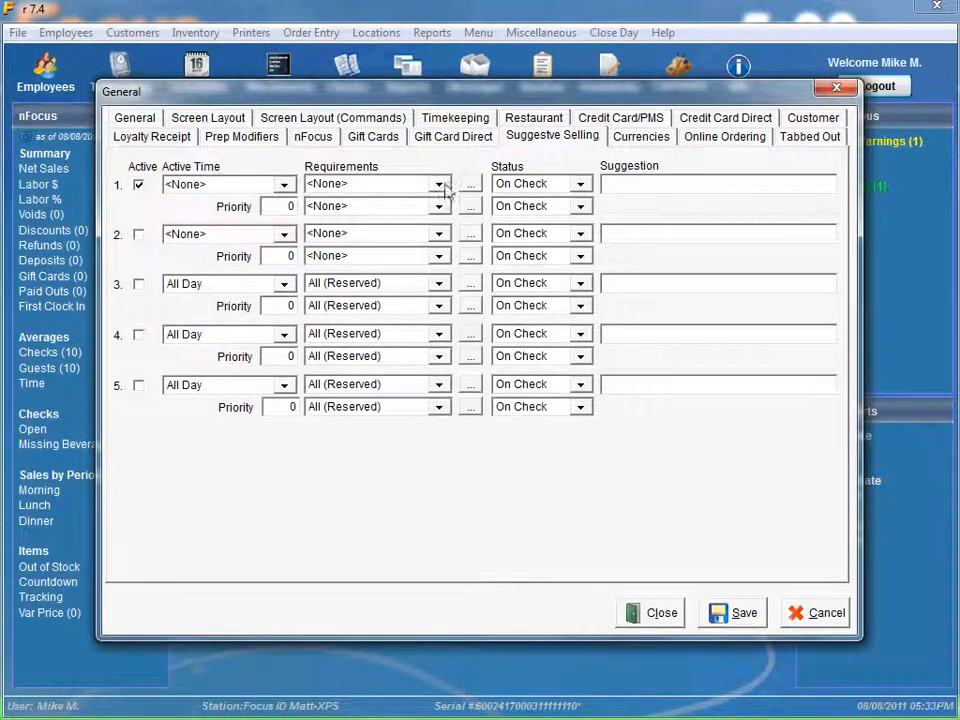
left_click(439, 183)
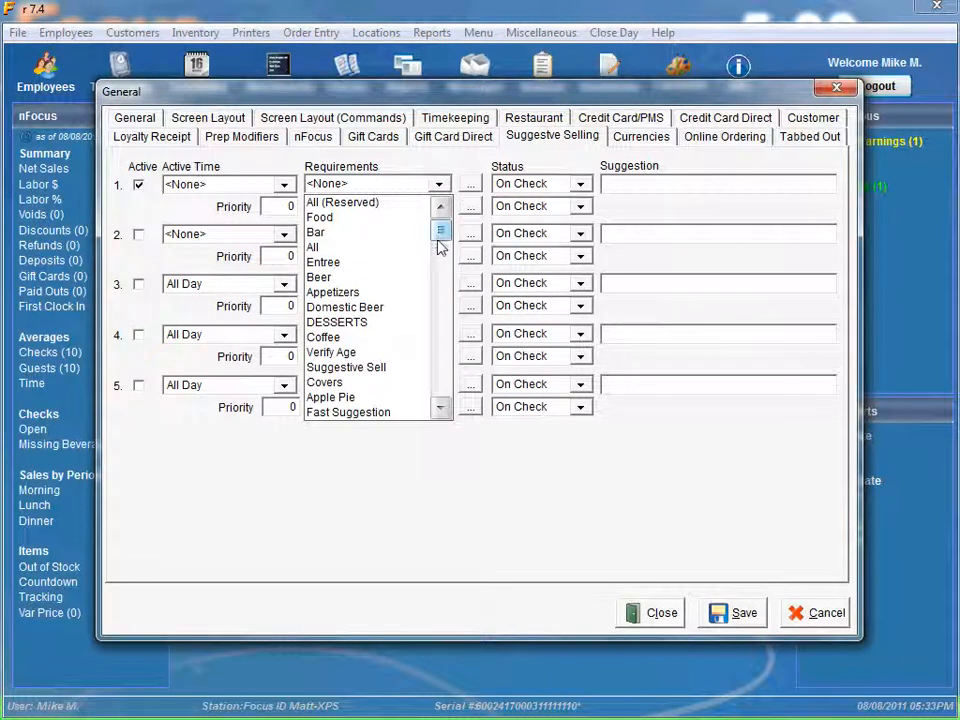
left_click(348, 411)
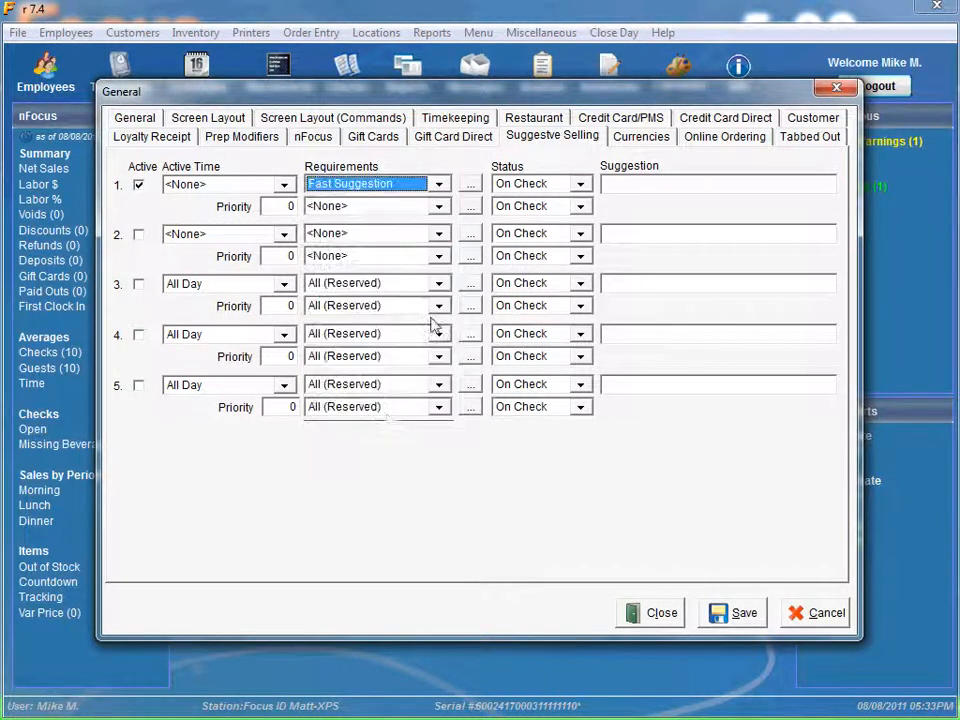
mouse_move(510, 185)
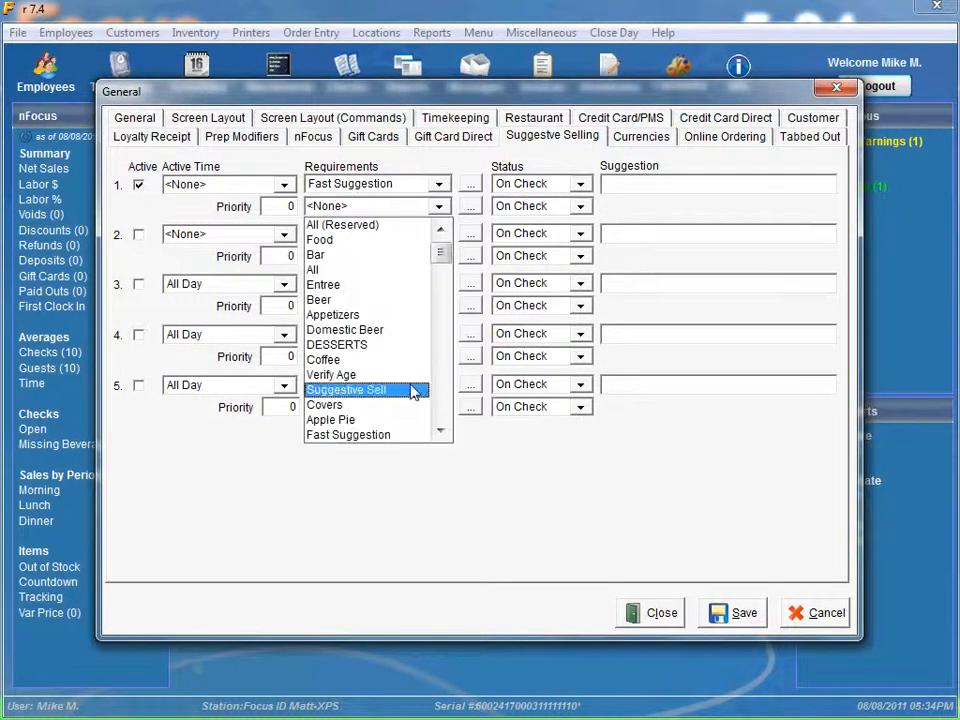
left_click(330, 419)
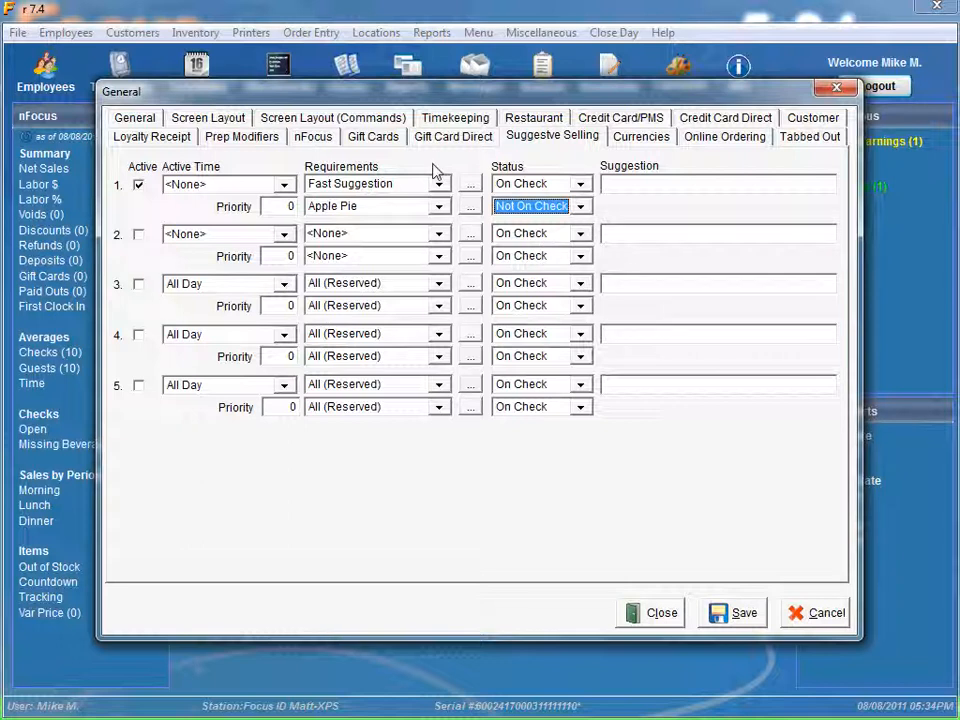
mouse_move(349, 190)
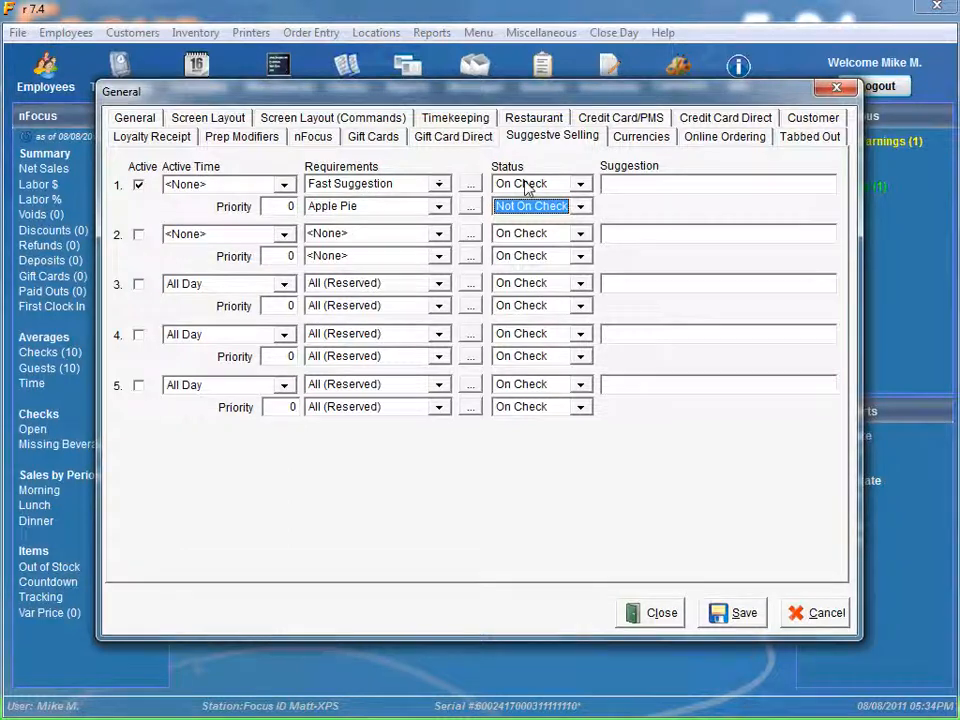
mouse_move(396, 207)
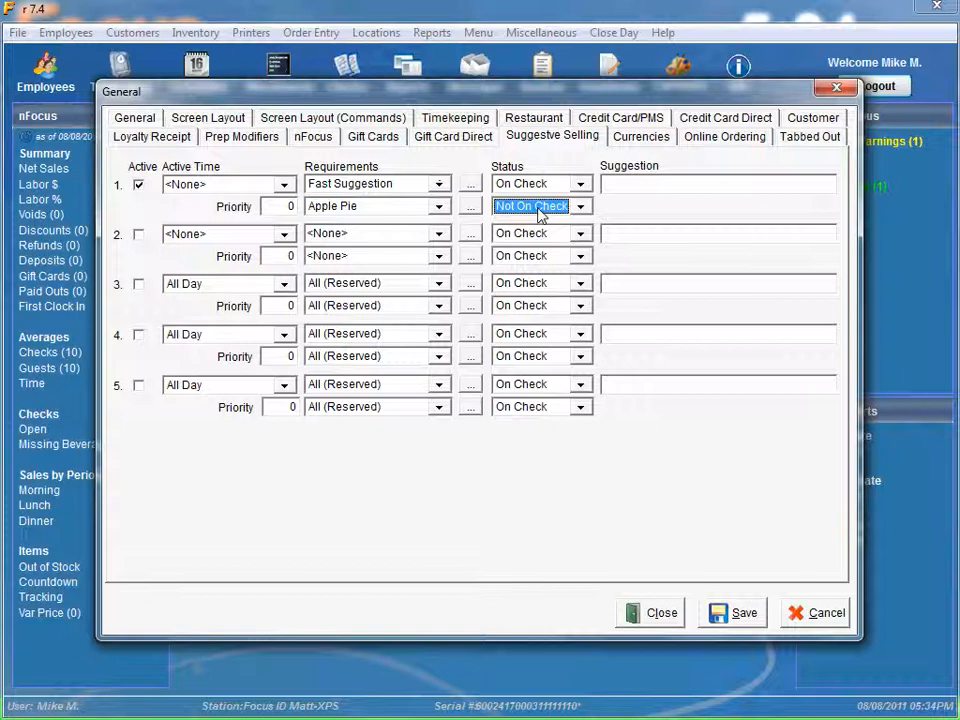
Set Apple Pie to Not On Check, enter 'Would you like to try a Hot Apple Pie', and close settings
left_click(715, 183)
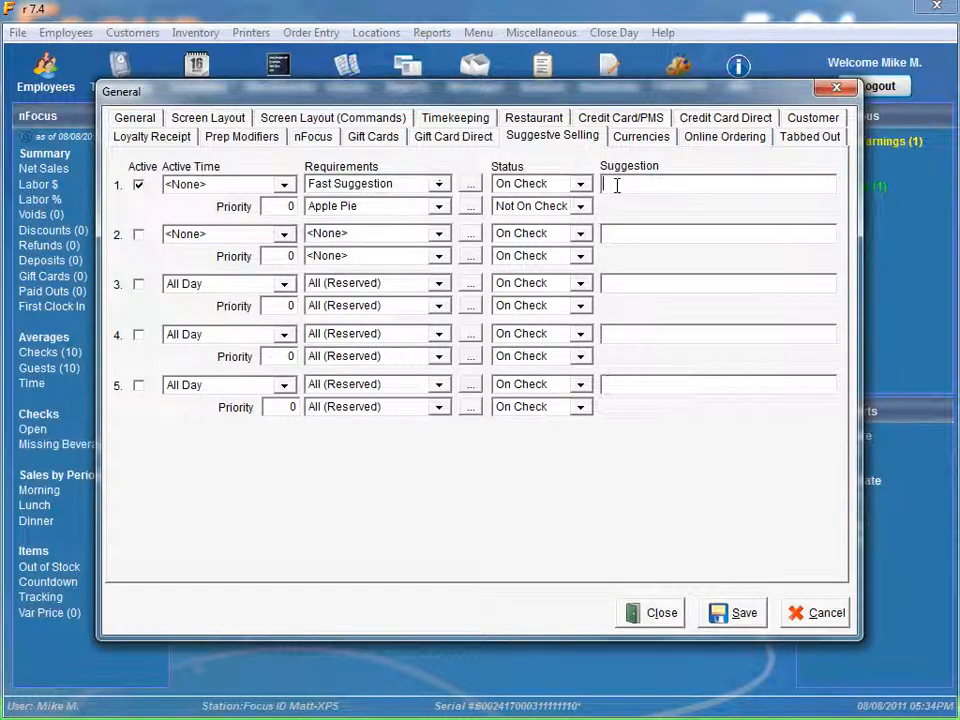
type("Would")
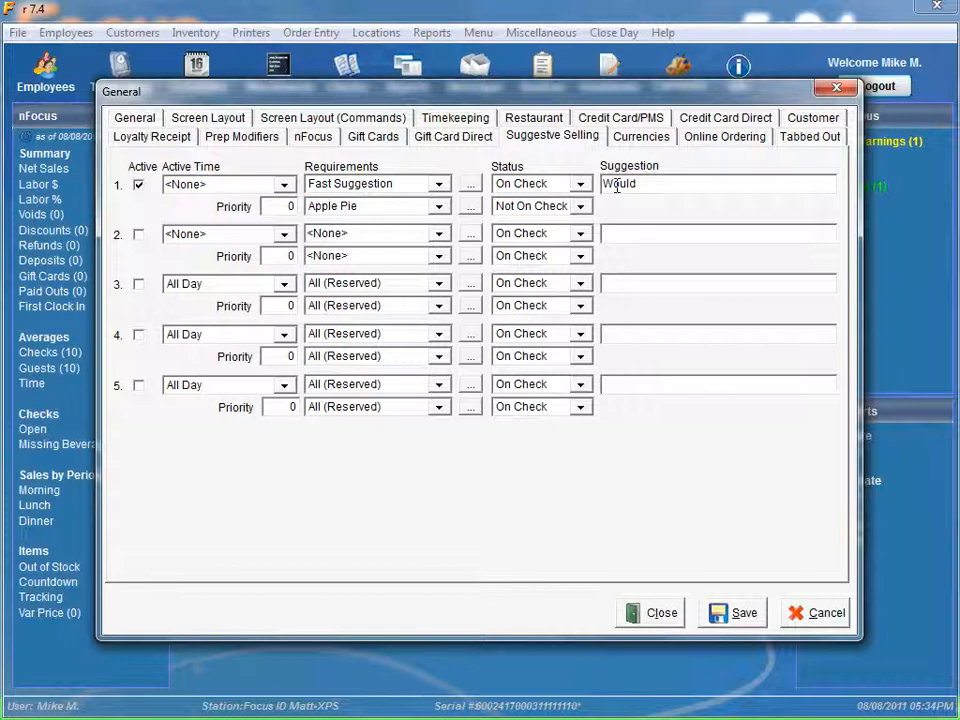
type("you like to")
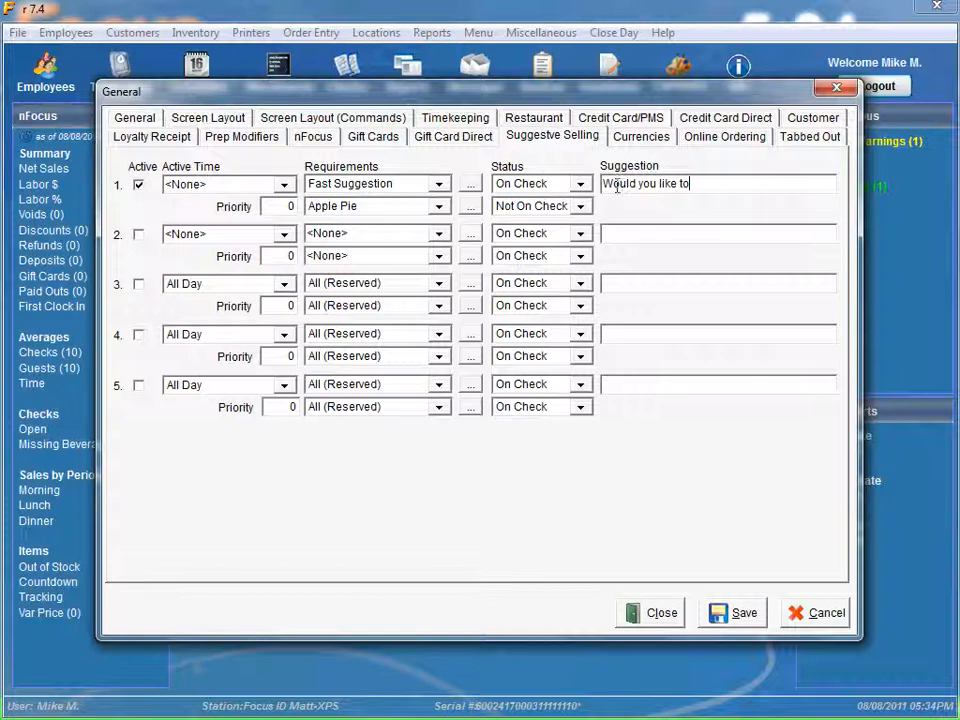
type("try a Hot Apple Pie today?")
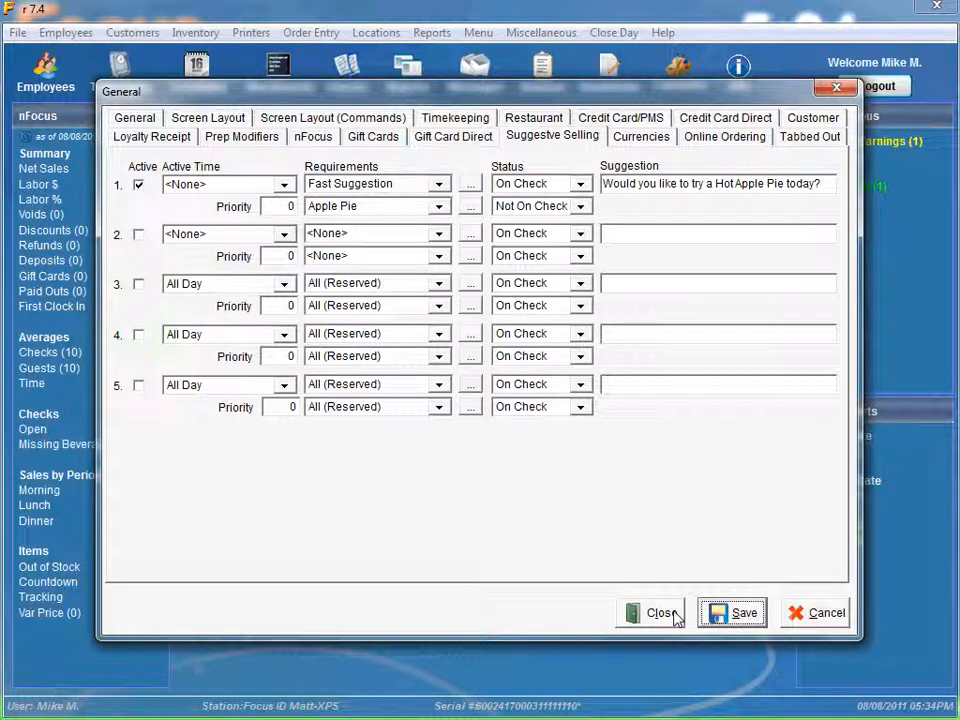
left_click(659, 612)
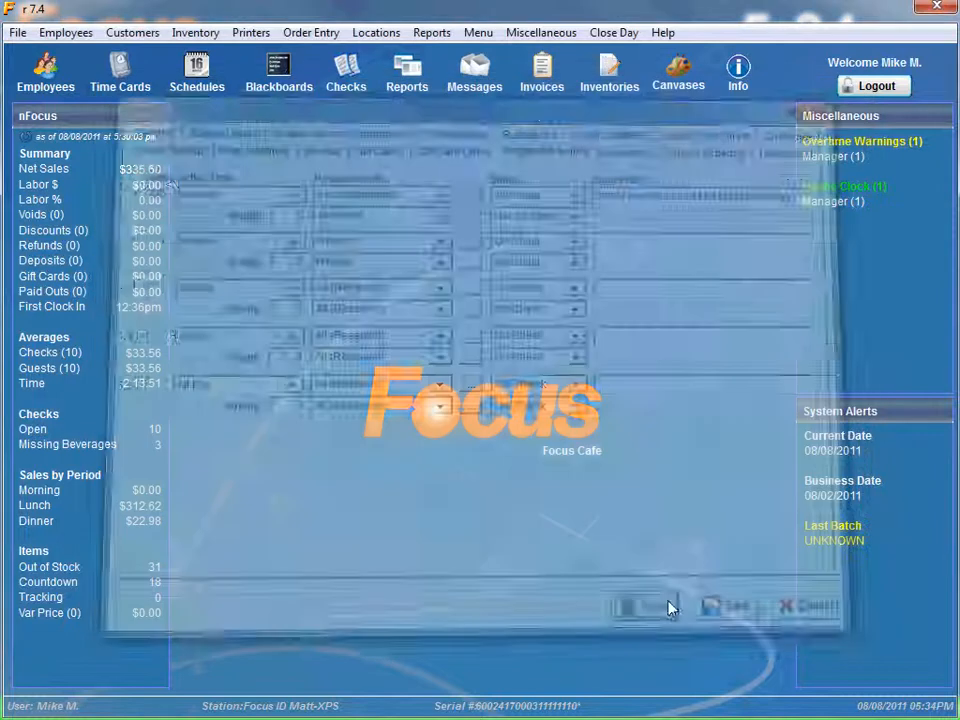
In Canvas Designer, set the Fast Food marquee label caption to %SS - Suggestive Selling
left_click(477, 32)
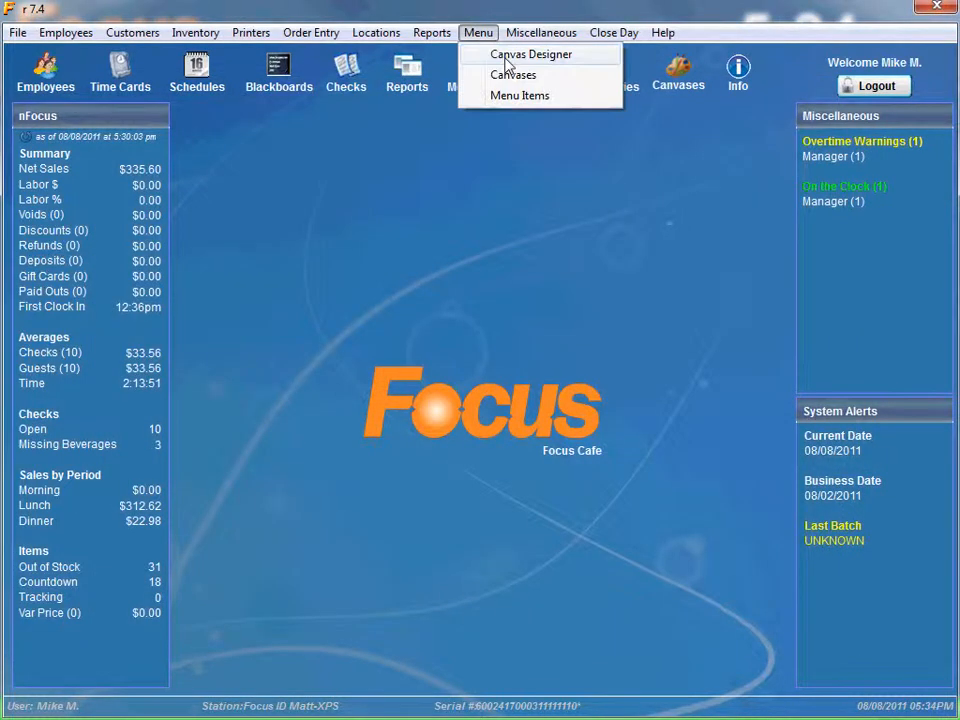
left_click(533, 54)
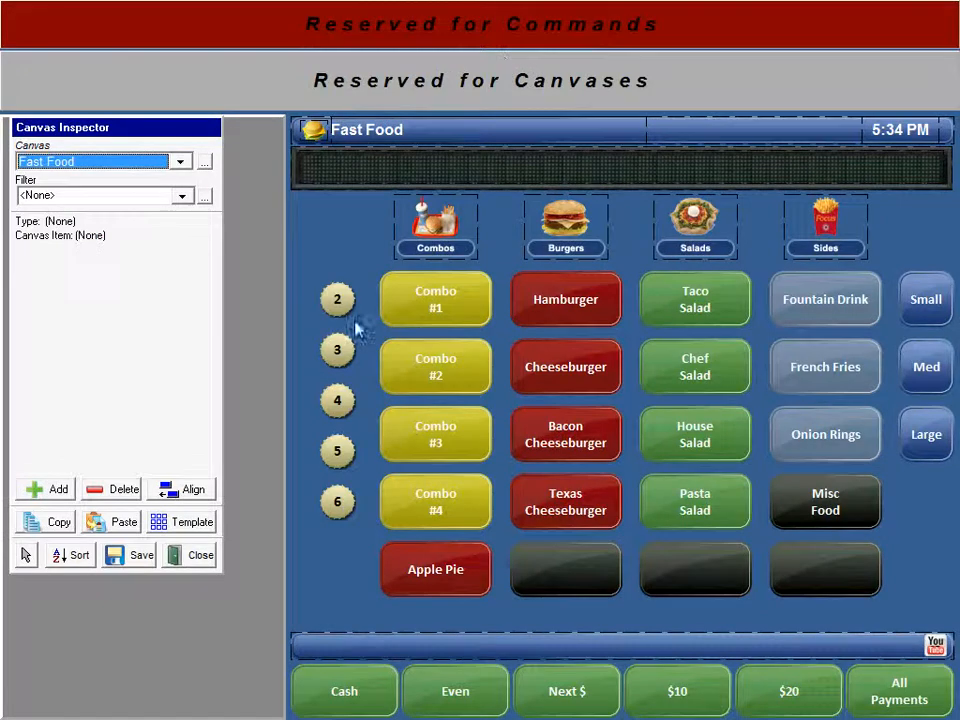
mouse_move(260, 223)
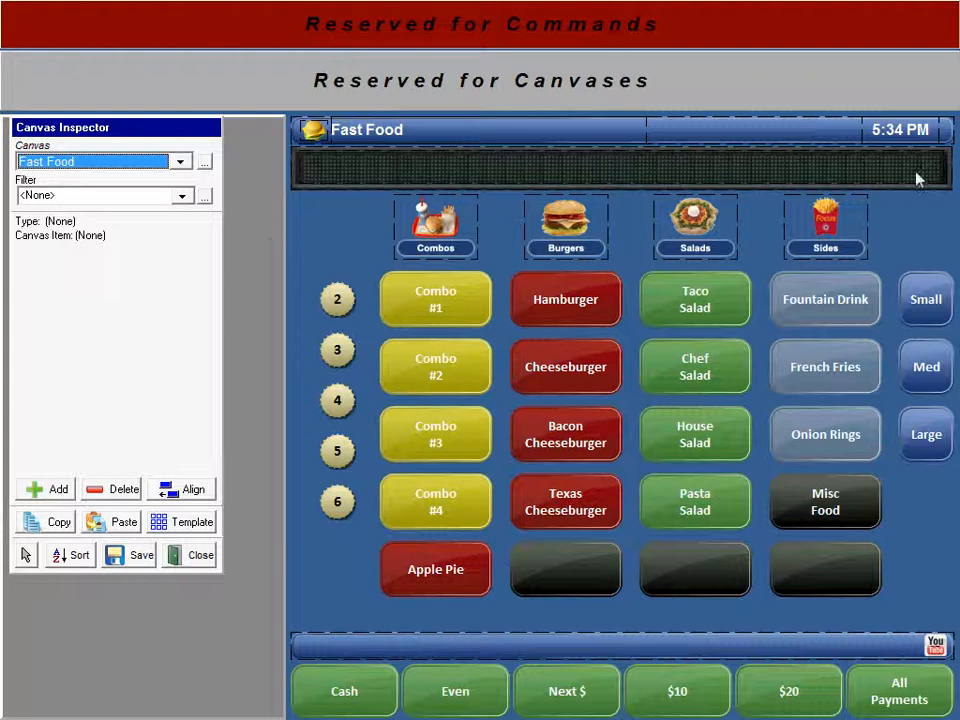
mouse_move(323, 230)
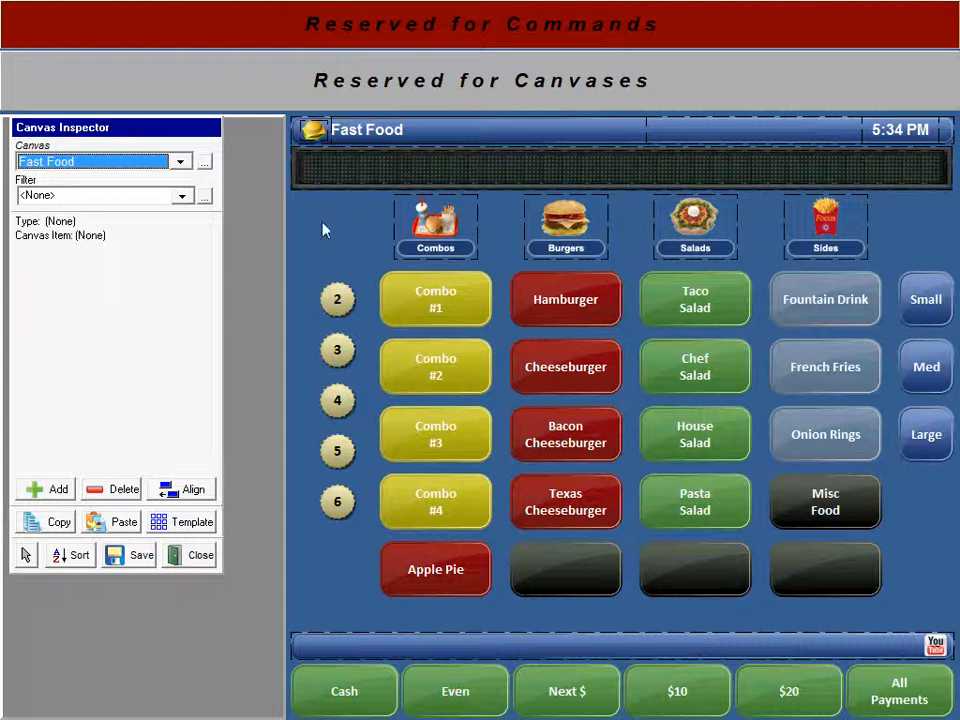
mouse_move(330, 189)
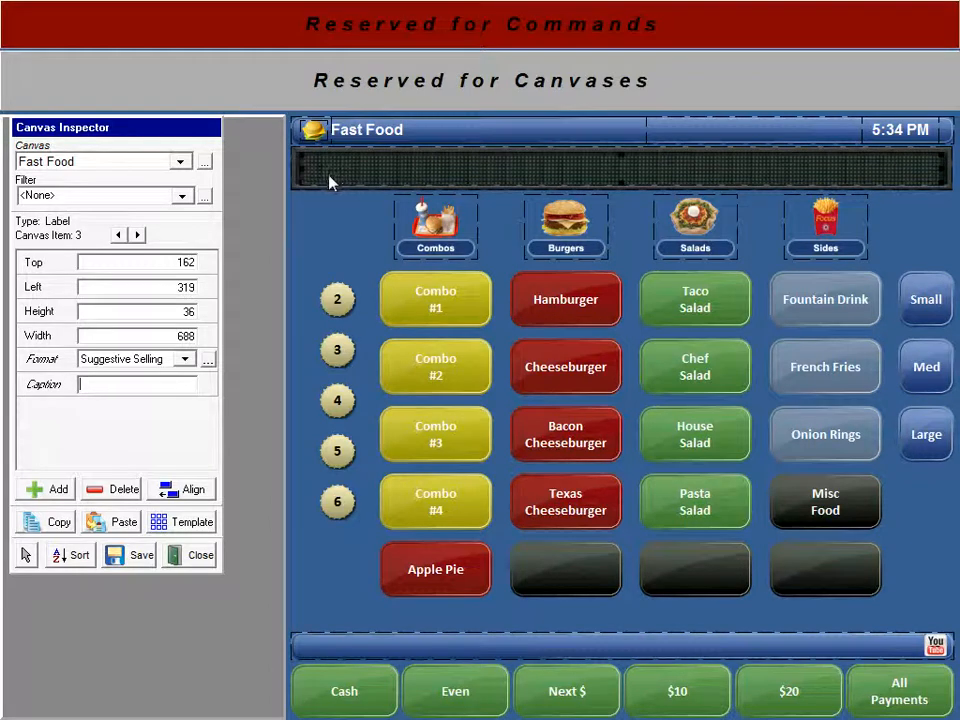
mouse_move(640, 172)
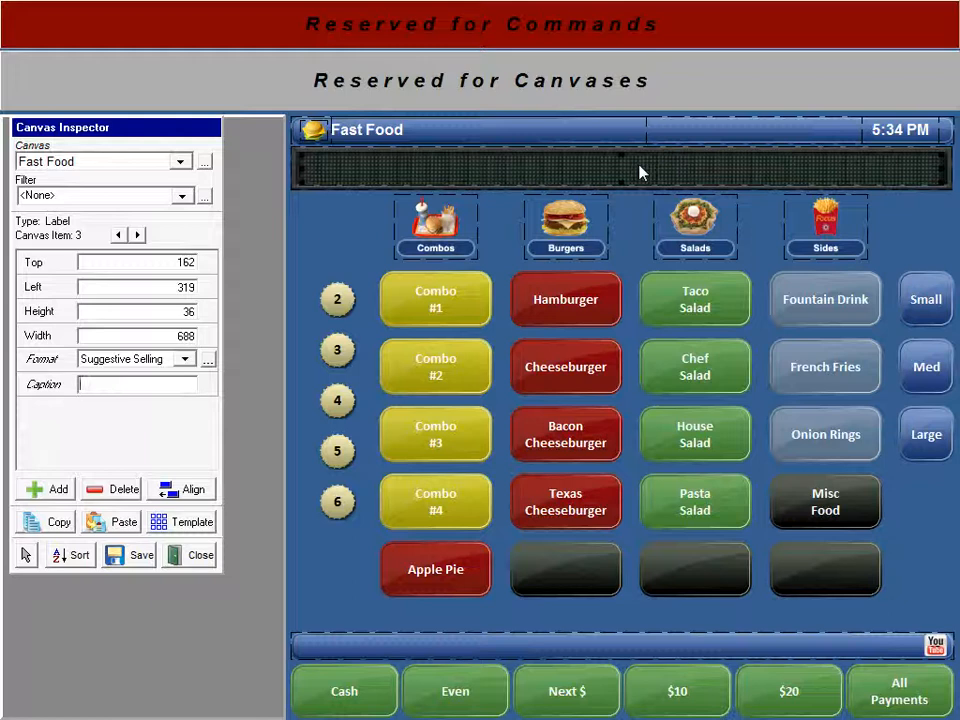
mouse_move(45, 403)
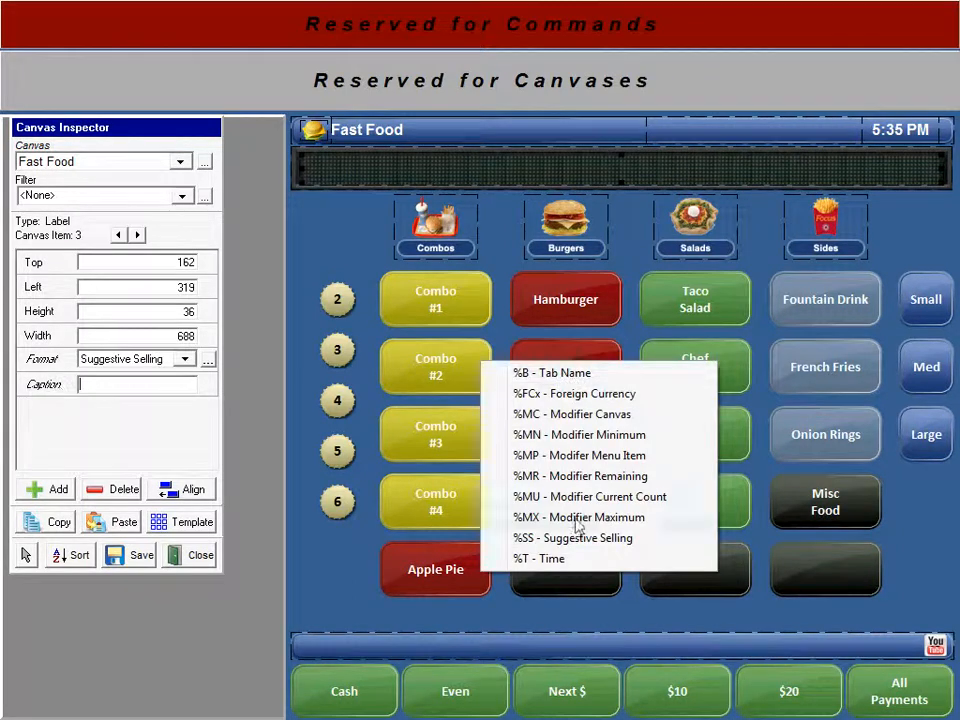
mouse_move(561, 537)
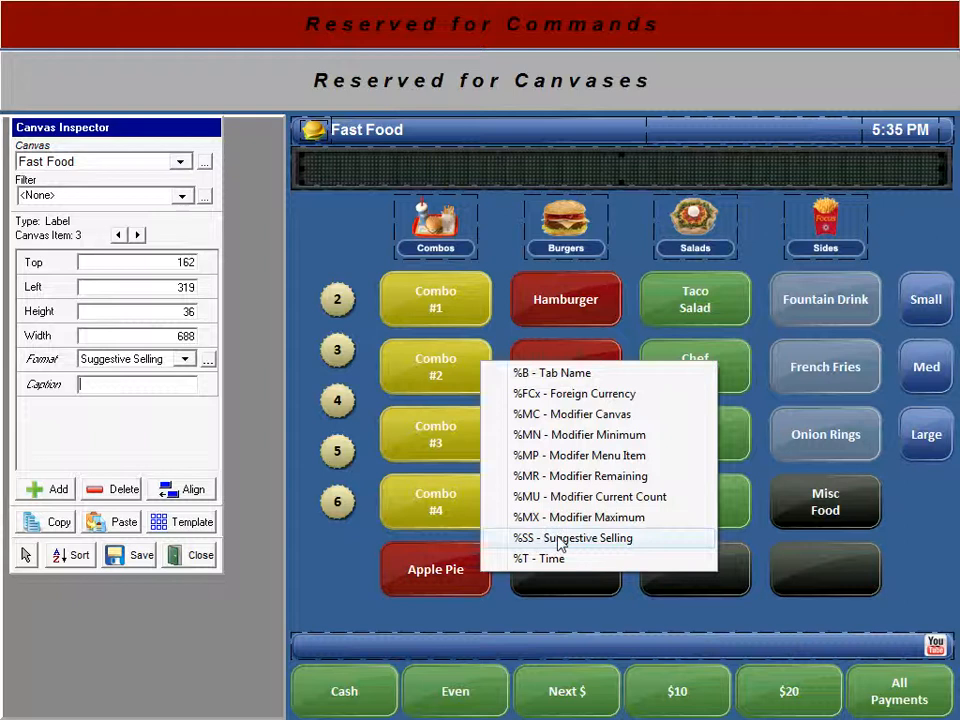
mouse_move(563, 546)
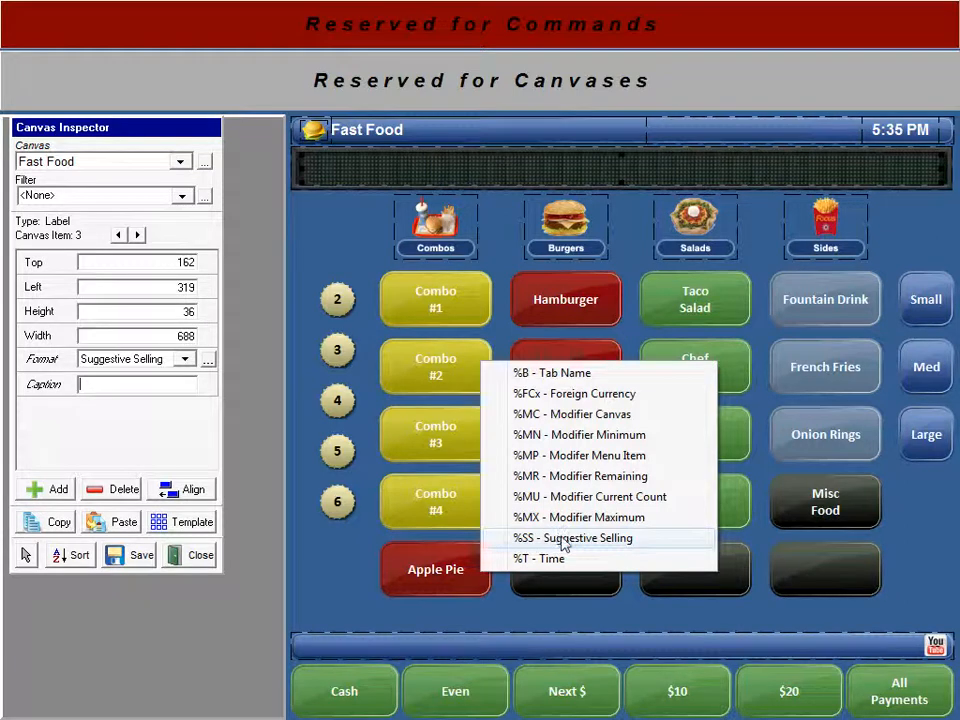
left_click(573, 537)
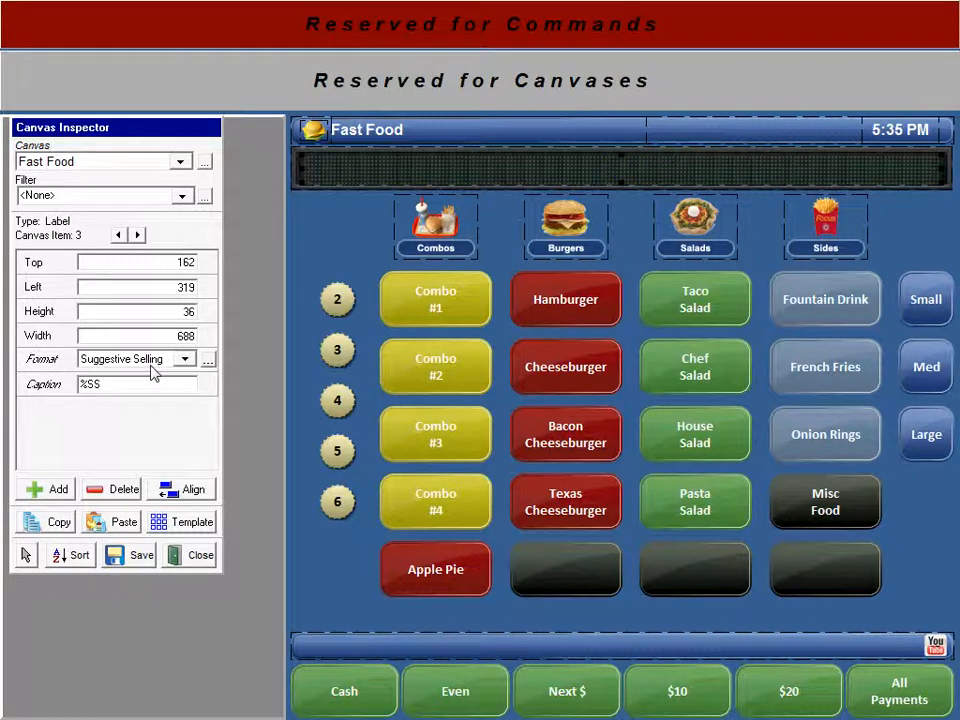
left_click(208, 359)
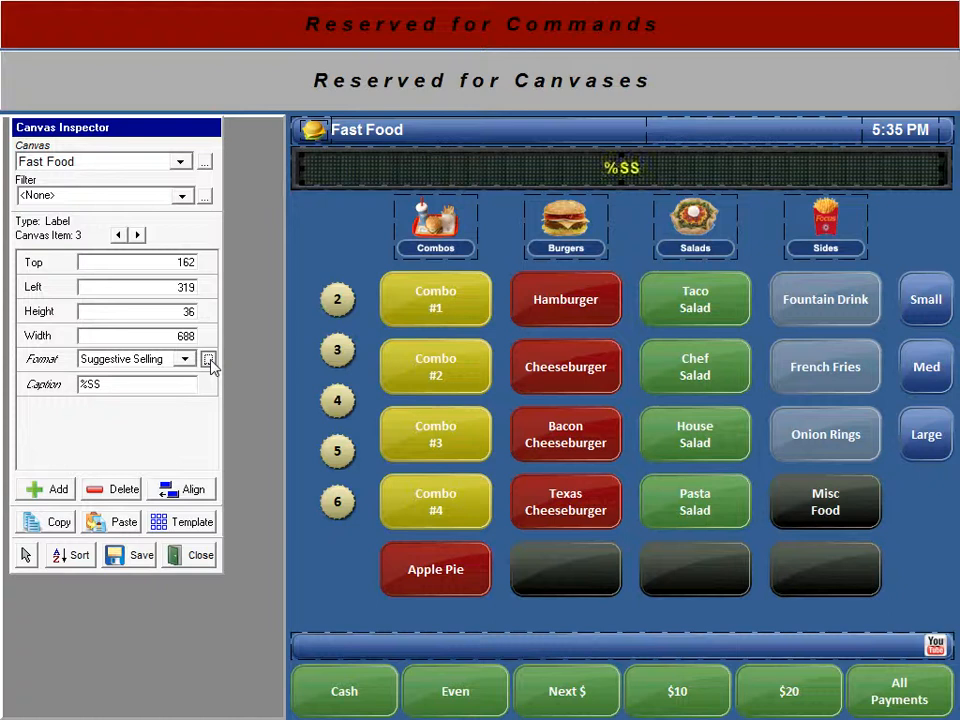
left_click(209, 359)
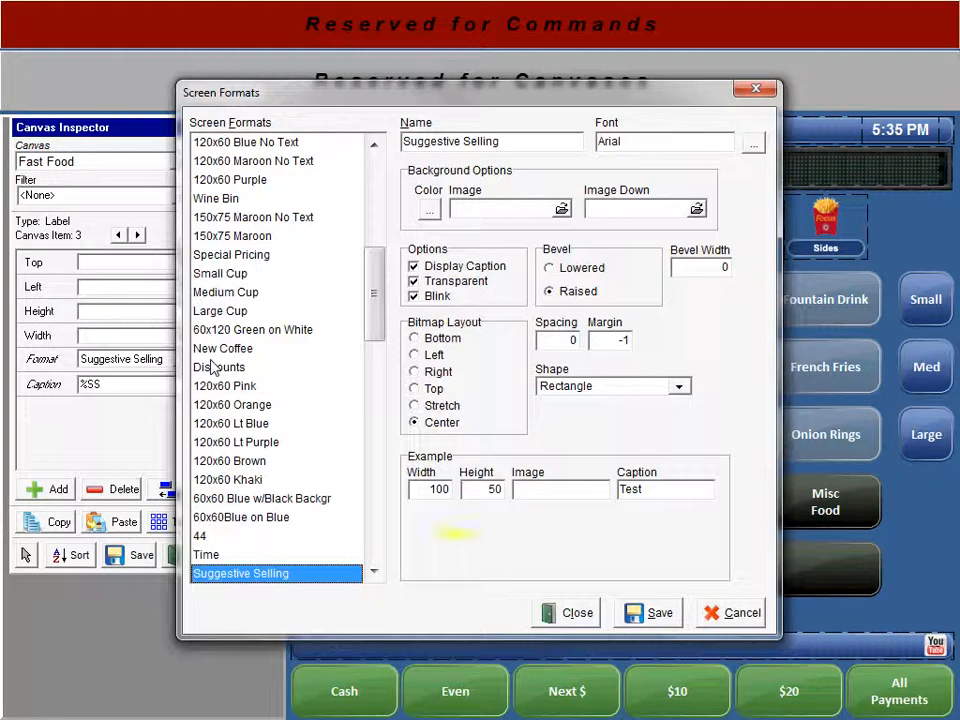
left_click(414, 296)
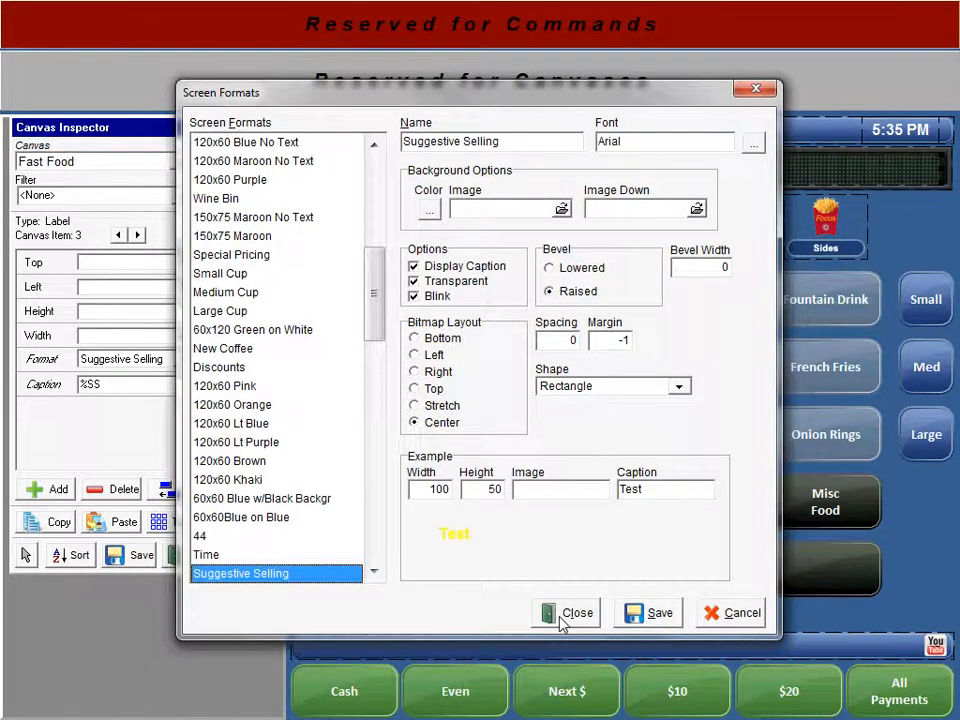
left_click(566, 612)
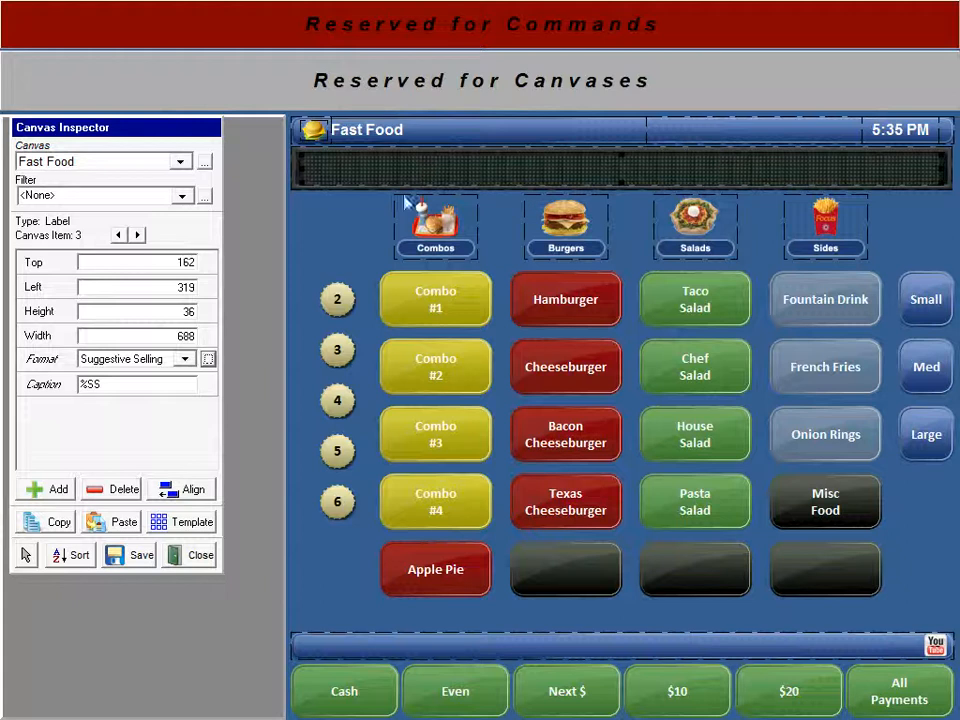
left_click(128, 554)
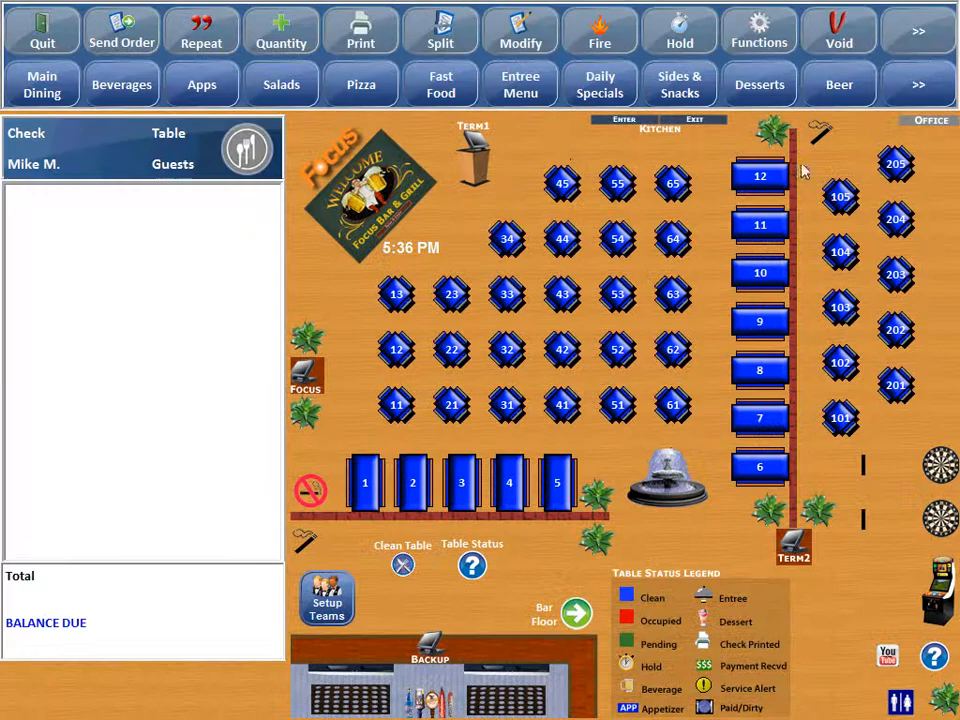
Order a Texas Cheeseburger to trigger the pie prompt, then an Apple Pie to clear it
left_click(440, 84)
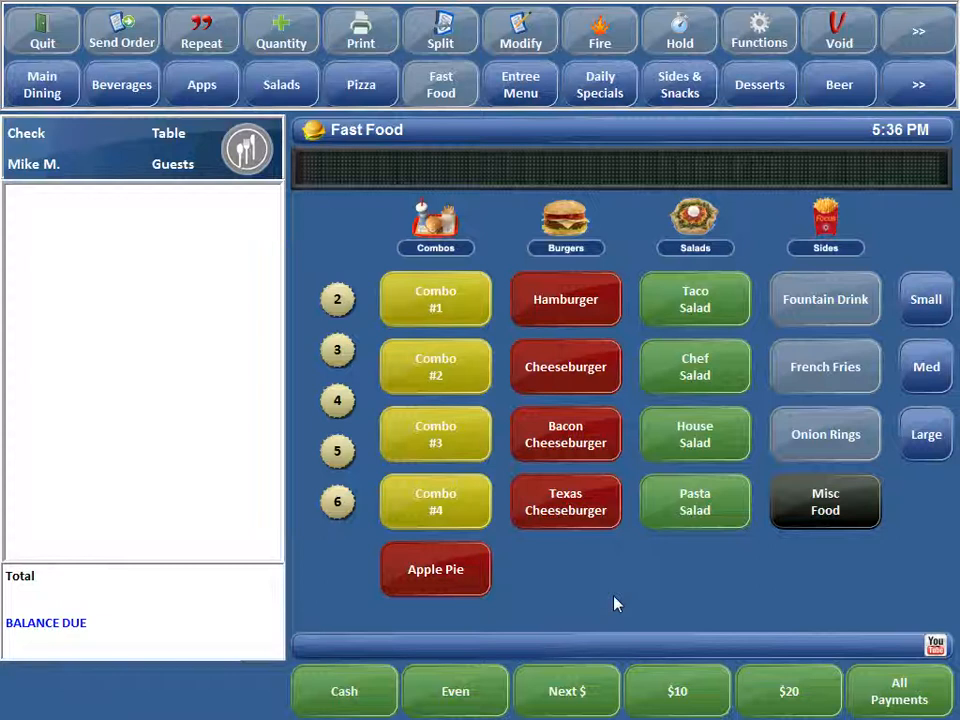
mouse_move(583, 533)
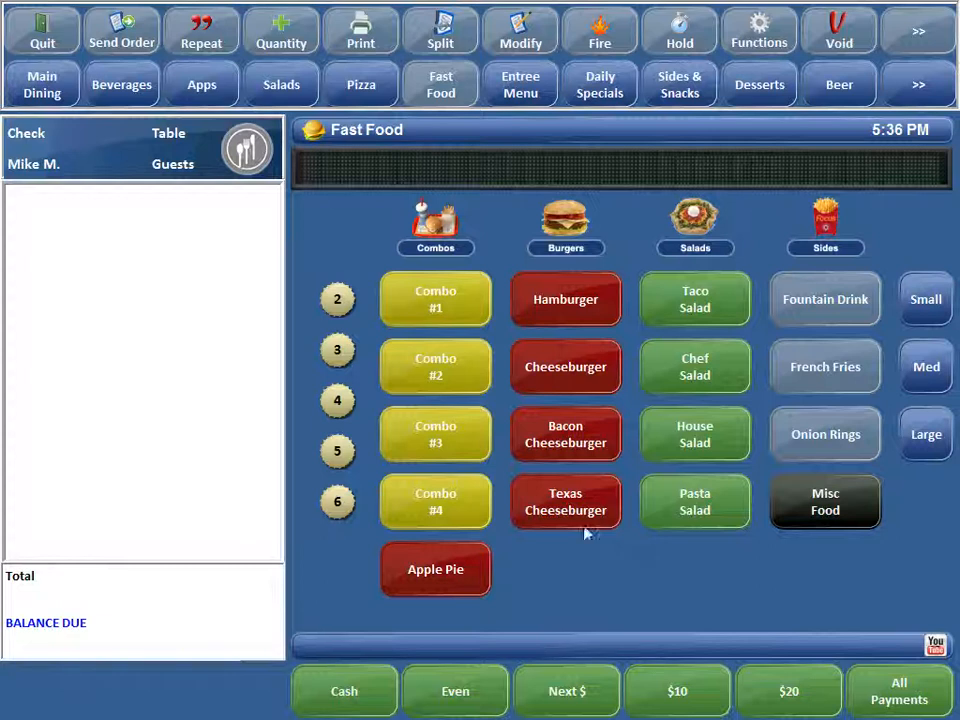
mouse_move(586, 523)
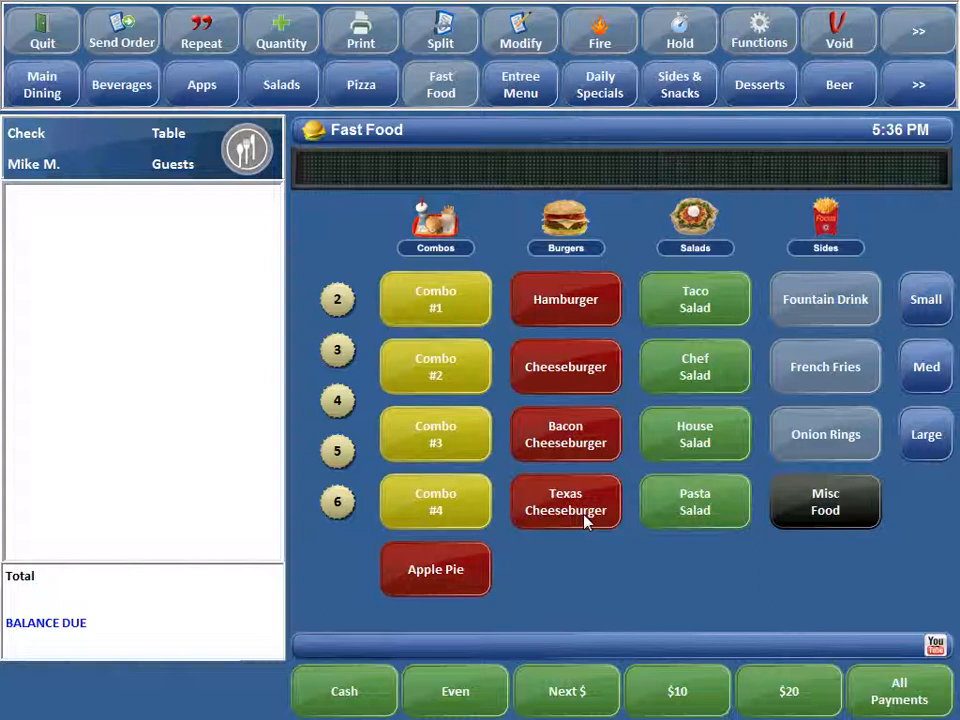
left_click(565, 501)
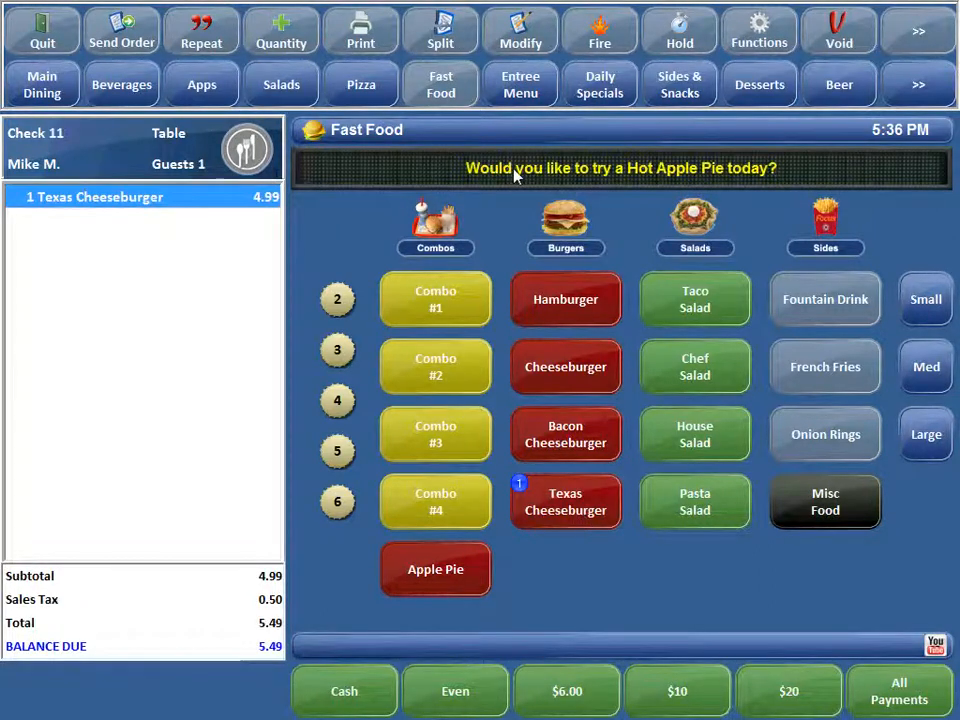
mouse_move(697, 182)
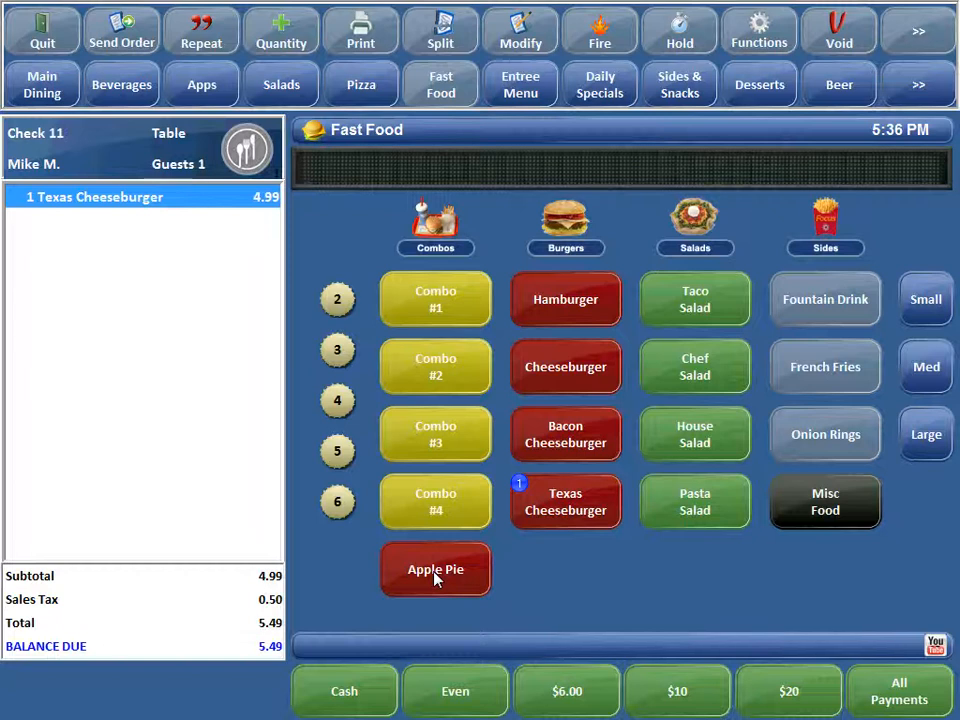
left_click(435, 569)
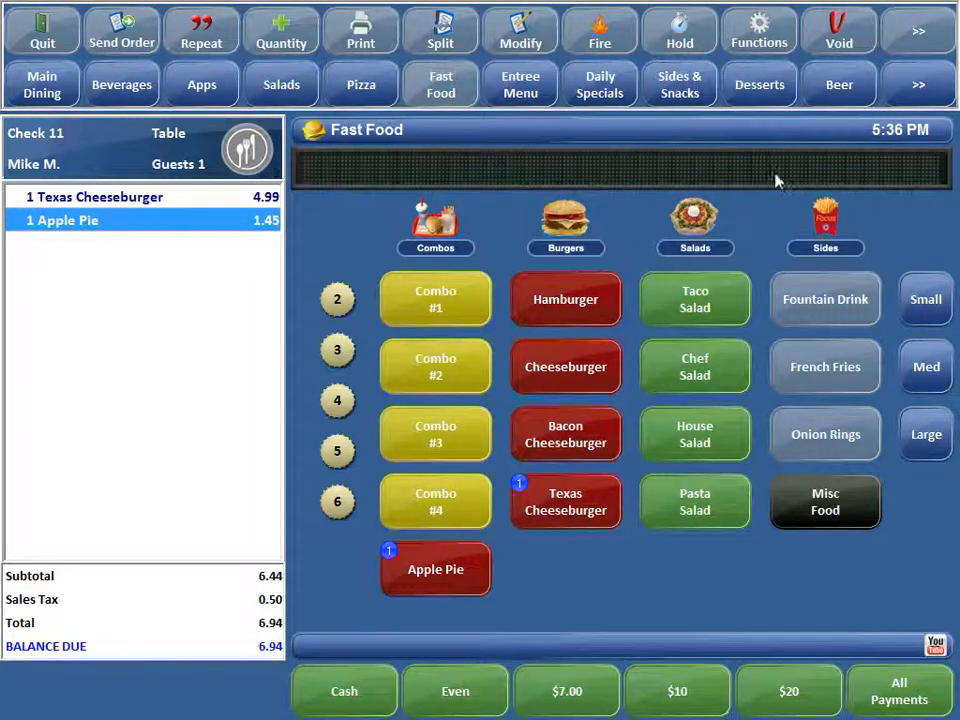
mouse_move(490, 177)
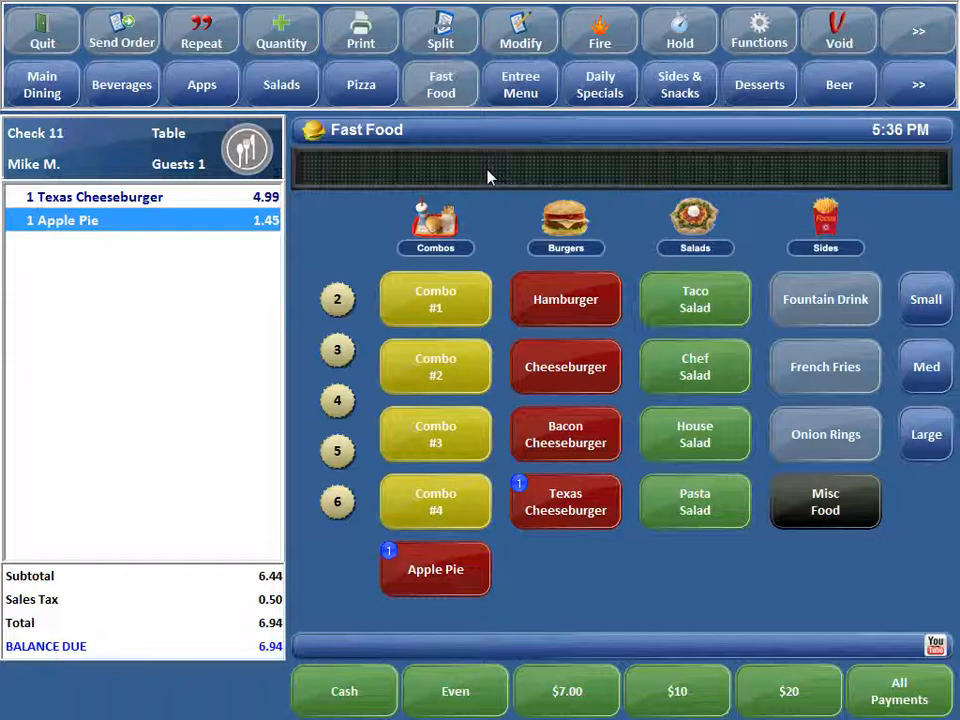